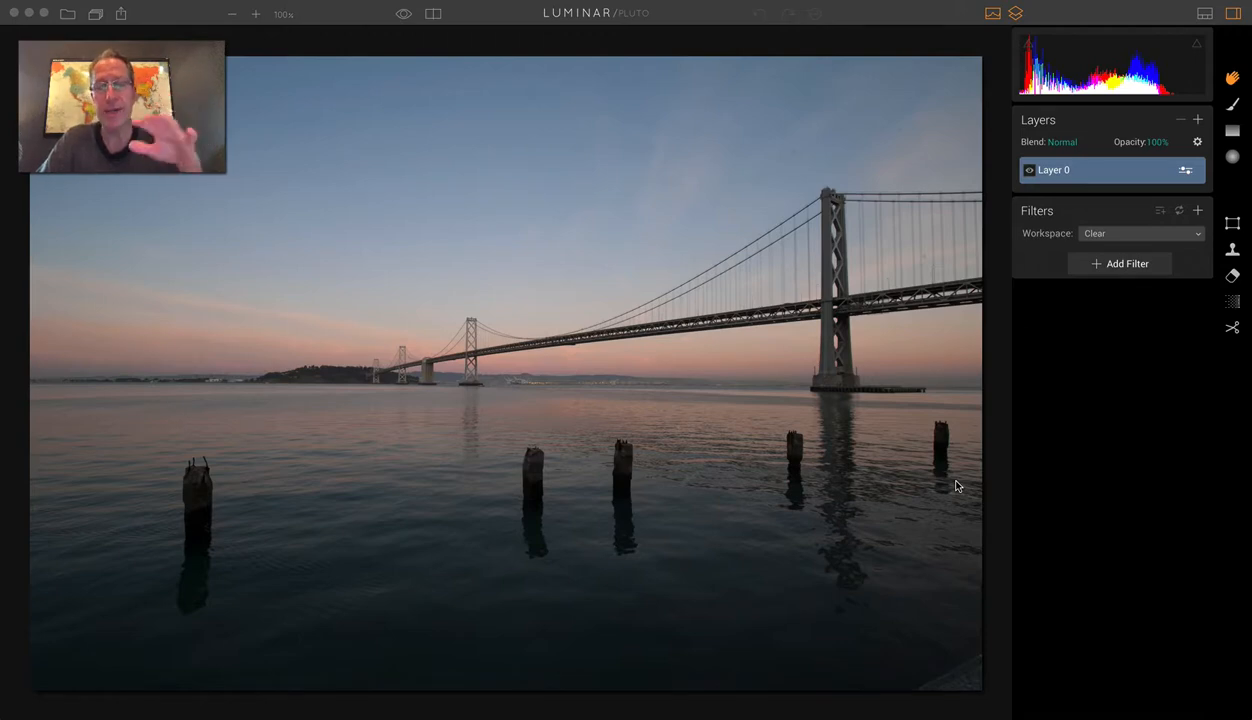
{"action": "mouse_move", "coordinate": [808, 152]}
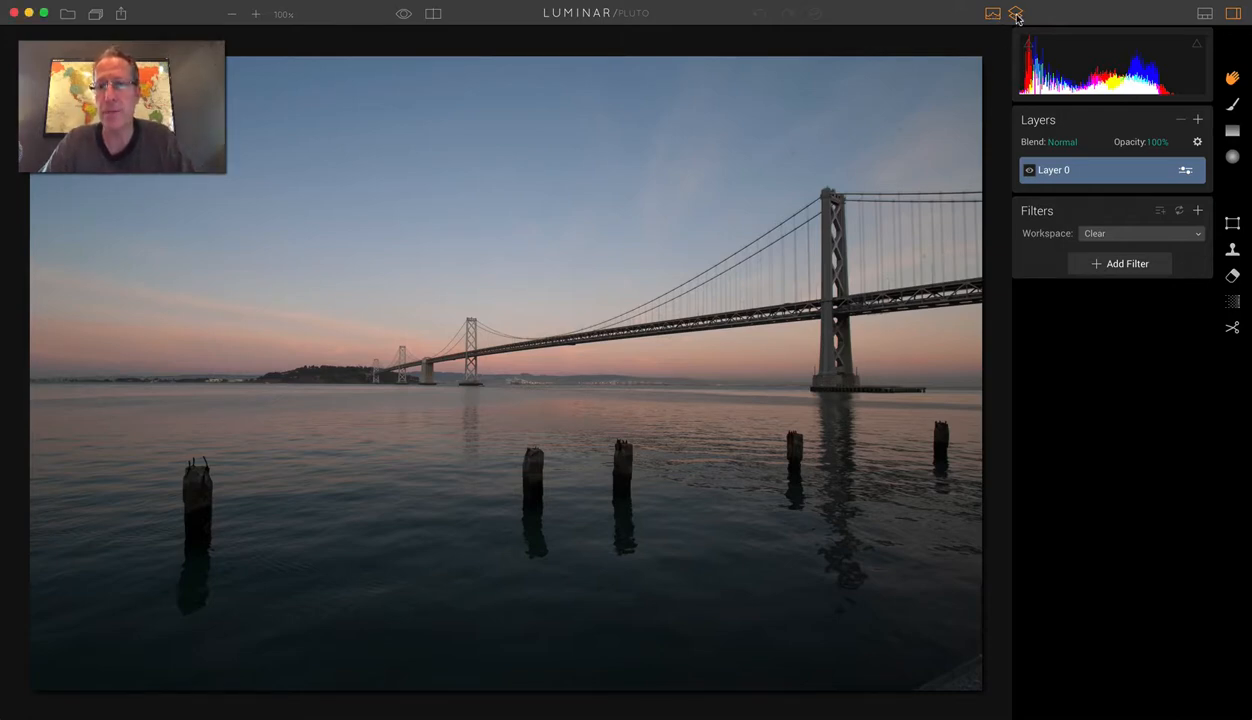
Collapse the histogram and layers panels, leaving only the Filters panel beside the photo
{"action": "left_click", "coordinate": [1016, 12]}
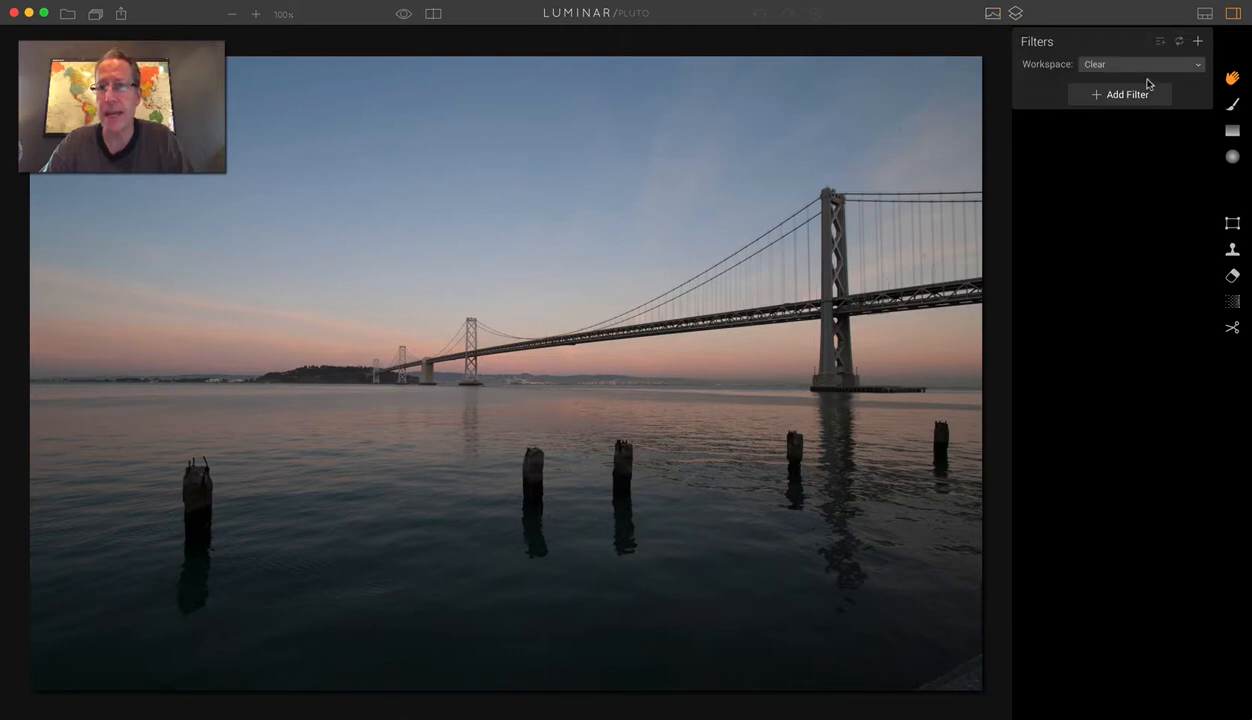
Bring up the Add Filters catalogue for the bridge photo
{"action": "left_click", "coordinate": [1120, 94]}
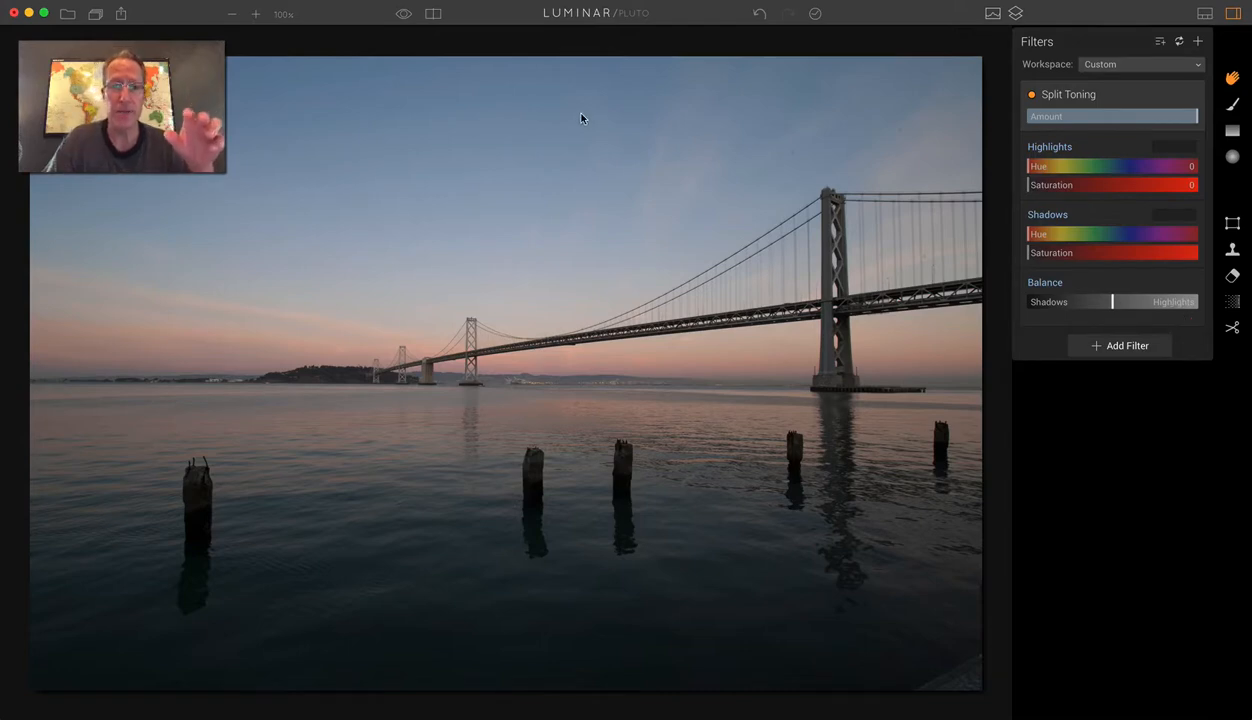
{"action": "mouse_move", "coordinate": [544, 580]}
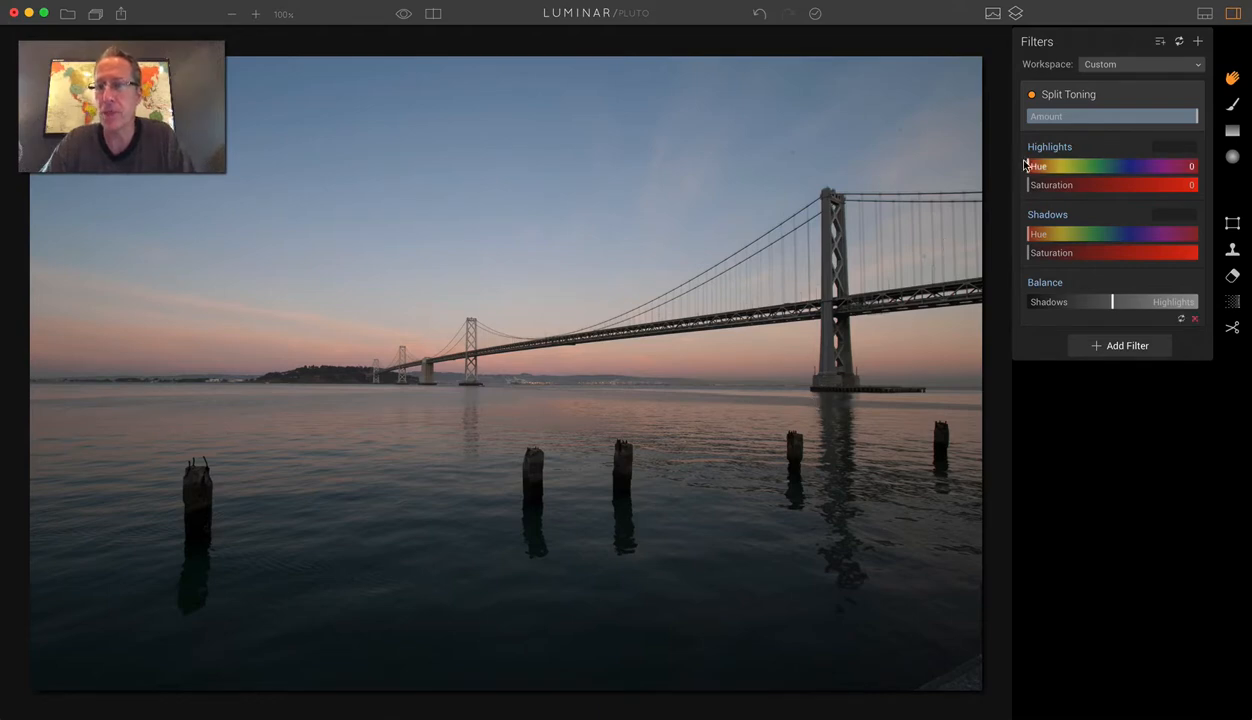
{"action": "mouse_move", "coordinate": [1024, 164]}
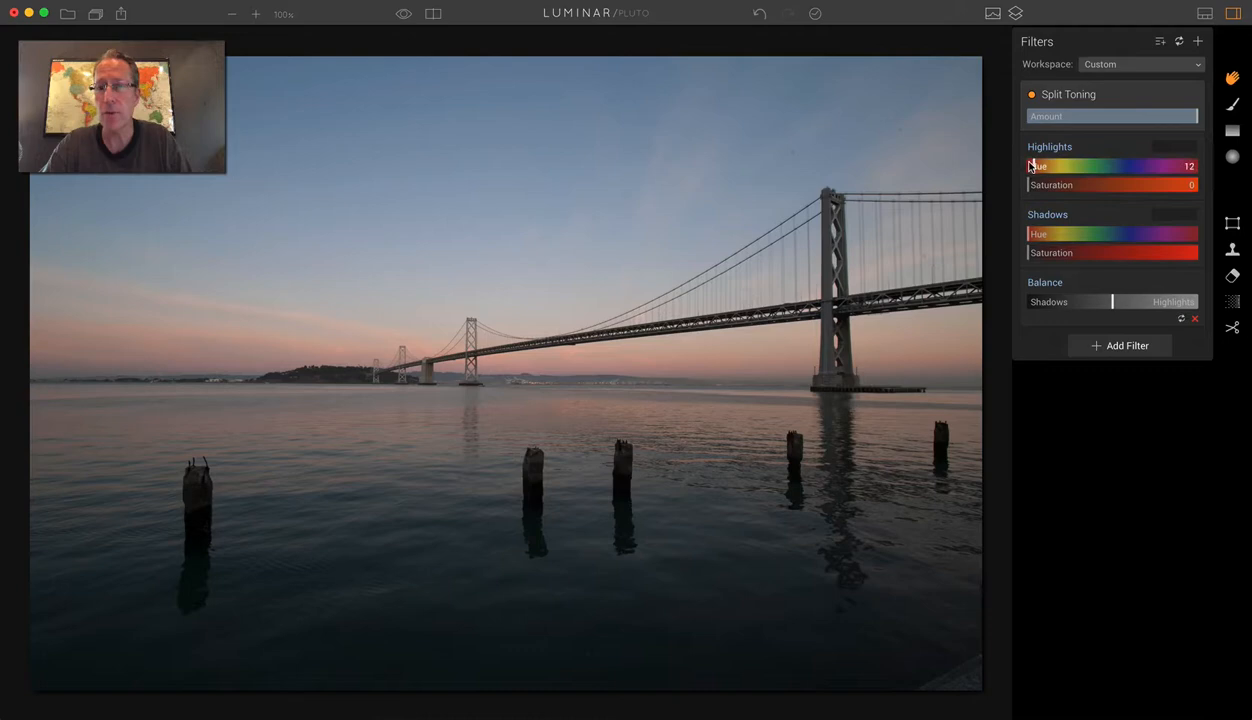
Raise Highlights Saturation to about 50 and set Shadows Hue 215, Saturation 41 for blue shadows
{"action": "left_click_drag", "start_coordinate": [1030, 184], "coordinate": [1108, 184]}
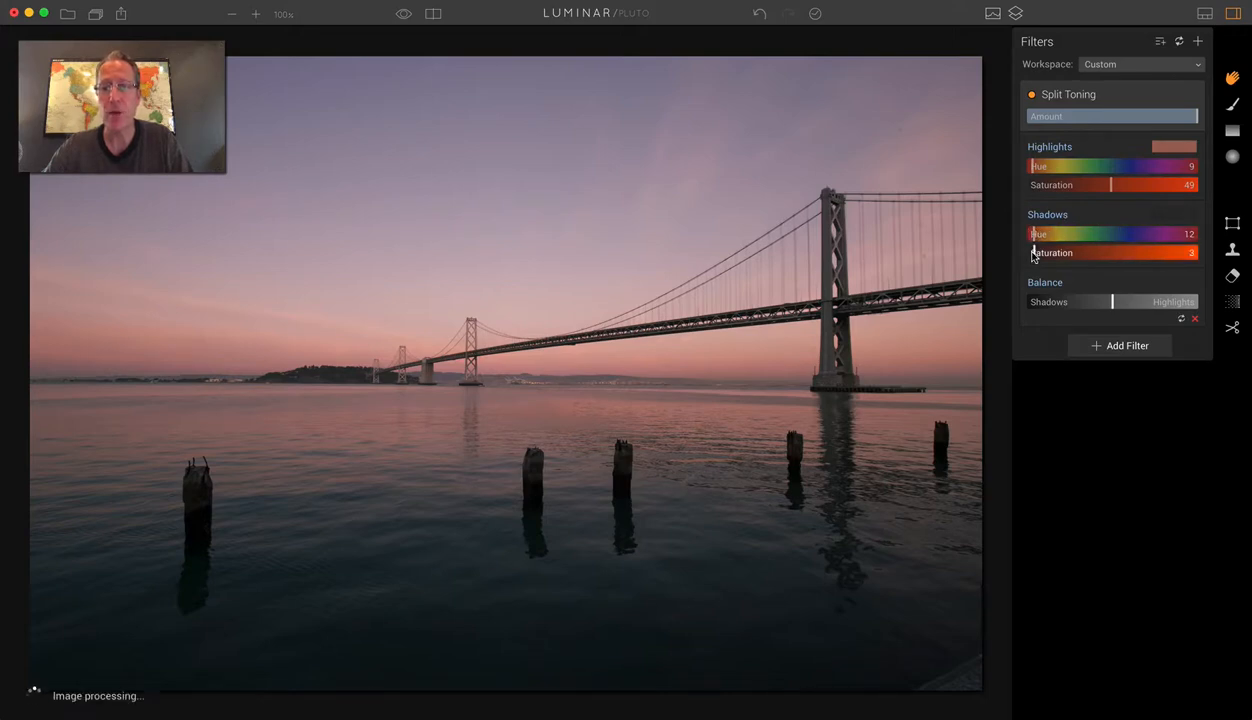
{"action": "left_click_drag", "start_coordinate": [1036, 252], "coordinate": [1078, 252]}
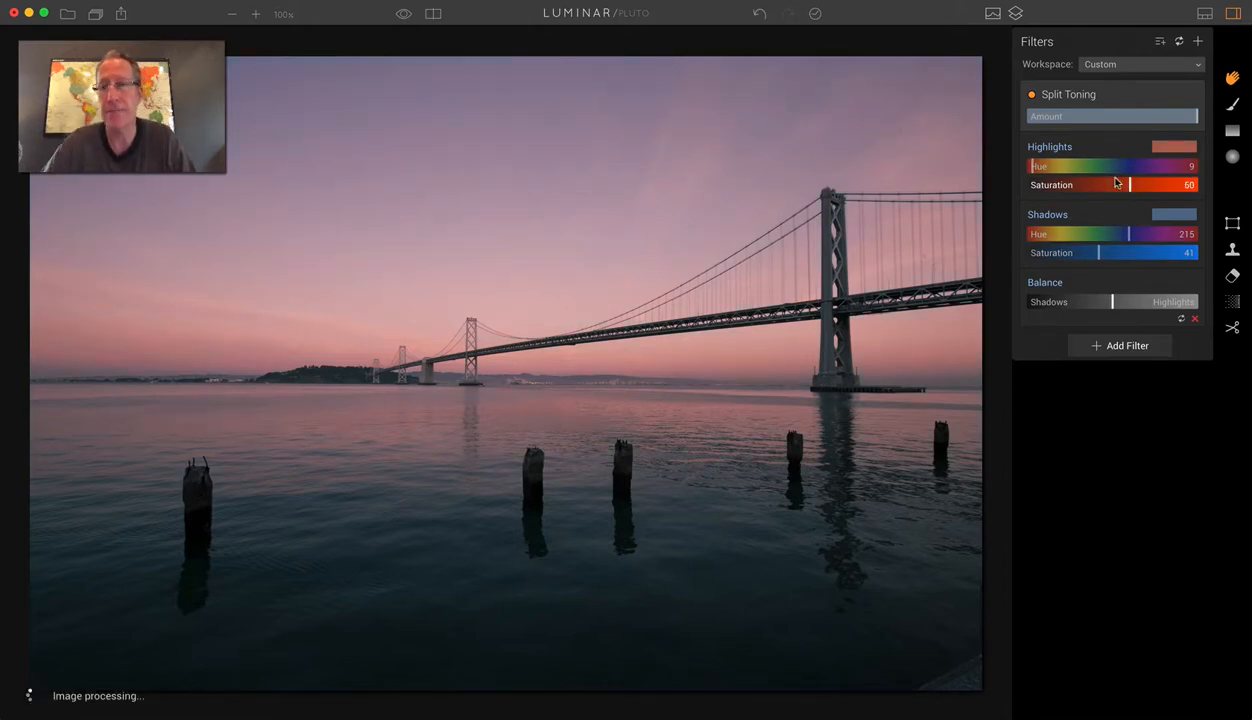
{"action": "left_click", "coordinate": [1032, 94]}
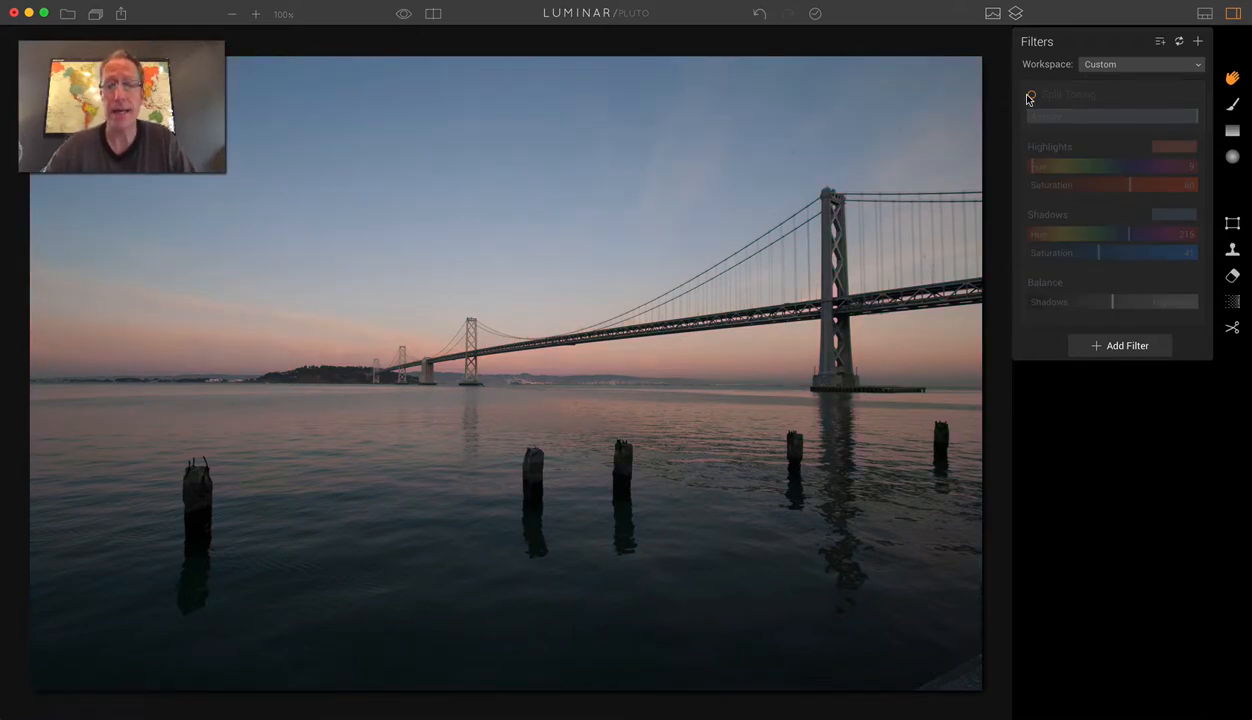
{"action": "left_click", "coordinate": [1030, 94]}
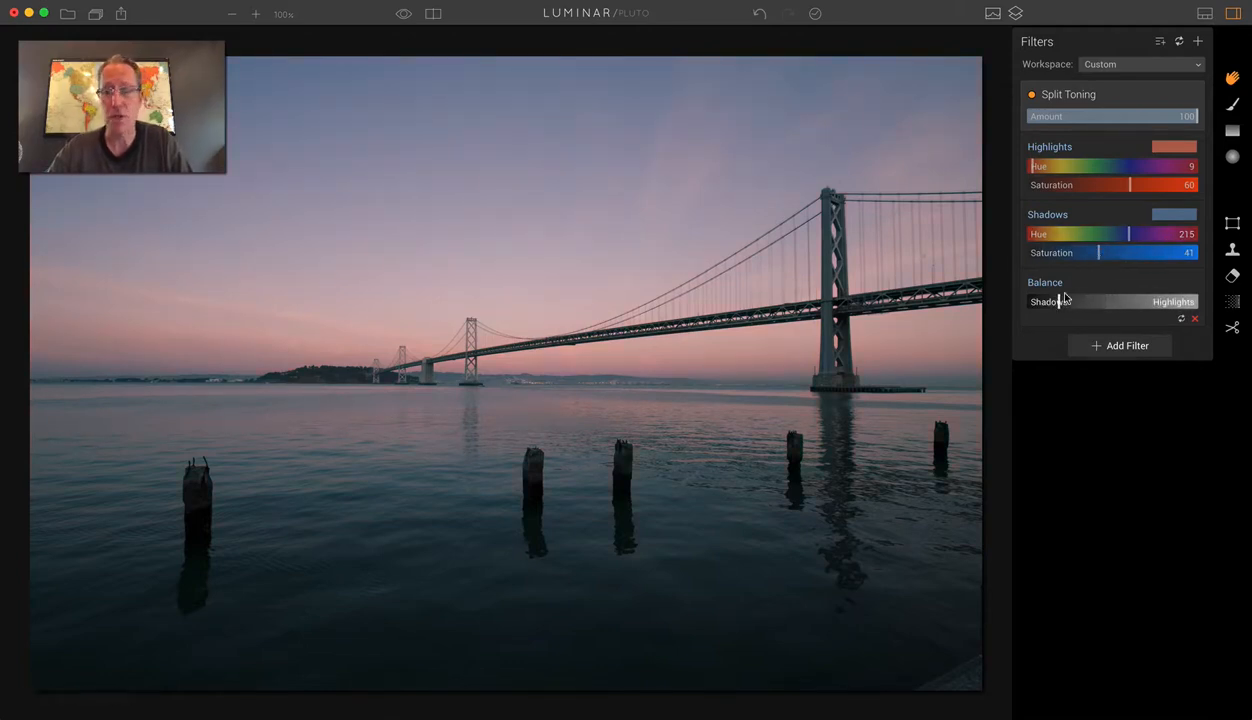
Adjust the Split Toning Balance and Saturation sliders on the bridge photo
{"action": "left_click_drag", "start_coordinate": [1060, 302], "coordinate": [1160, 302]}
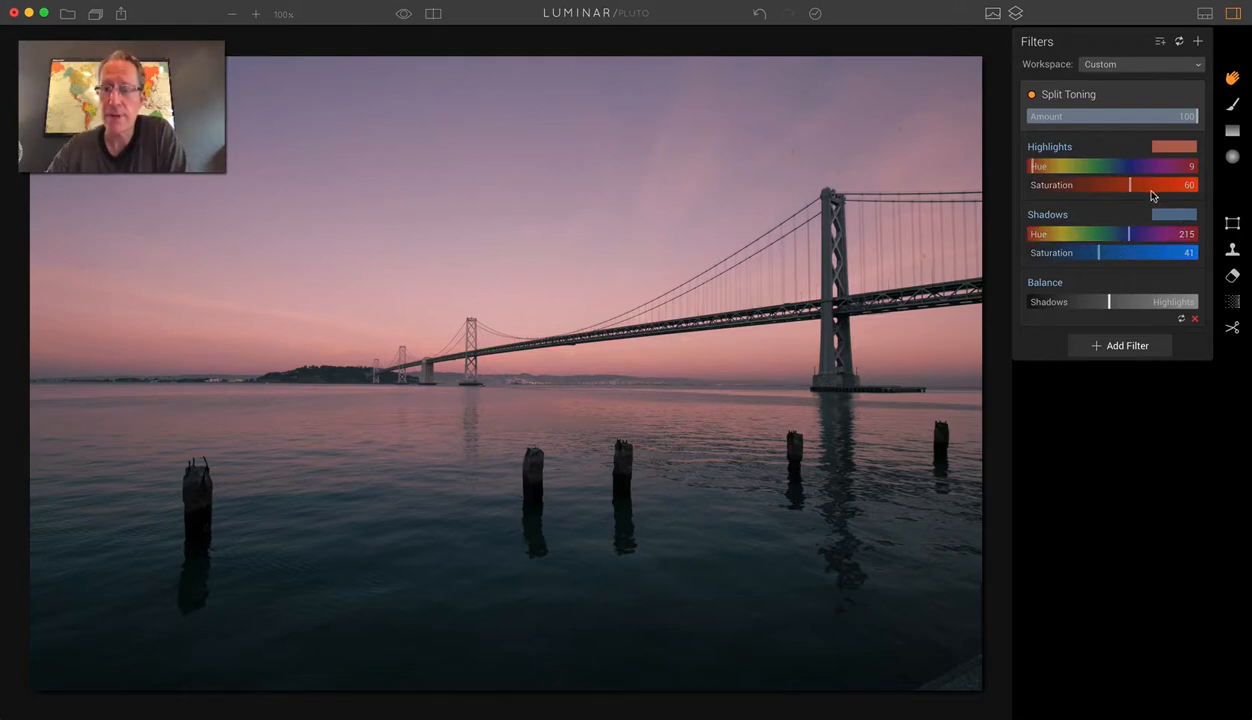
{"action": "left_click_drag", "start_coordinate": [1130, 232], "coordinate": [1144, 232]}
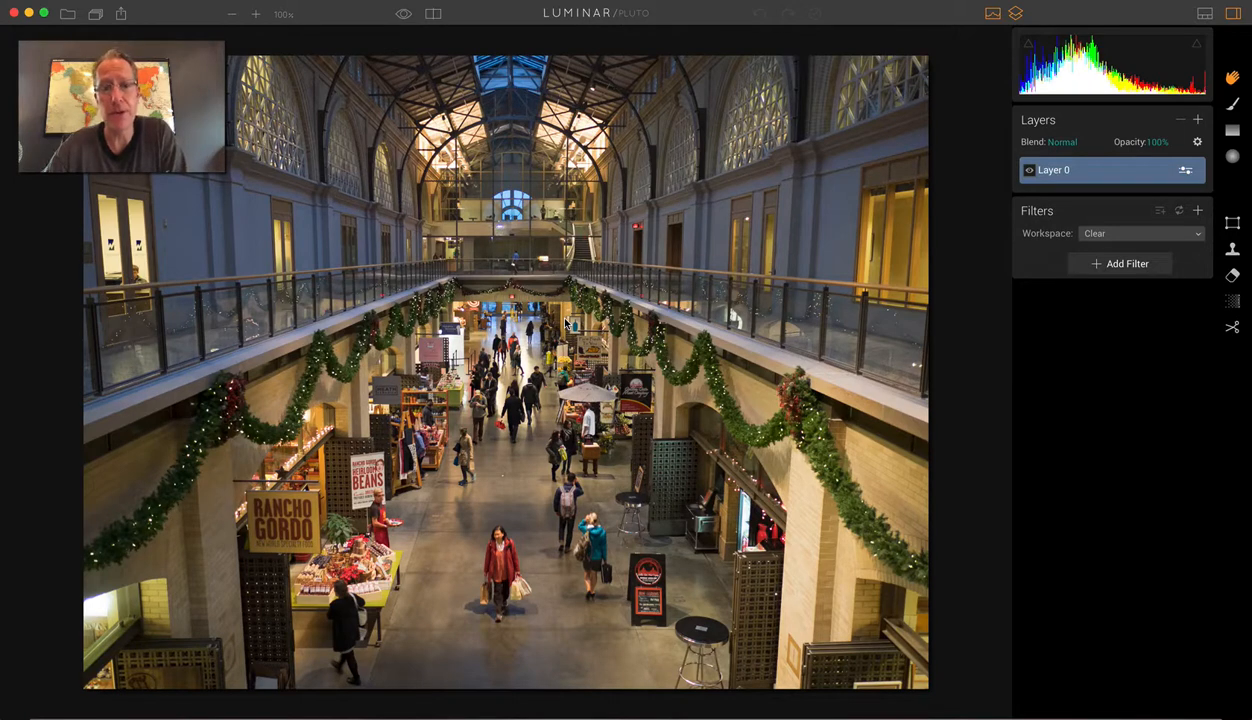
{"action": "mouse_move", "coordinate": [702, 388]}
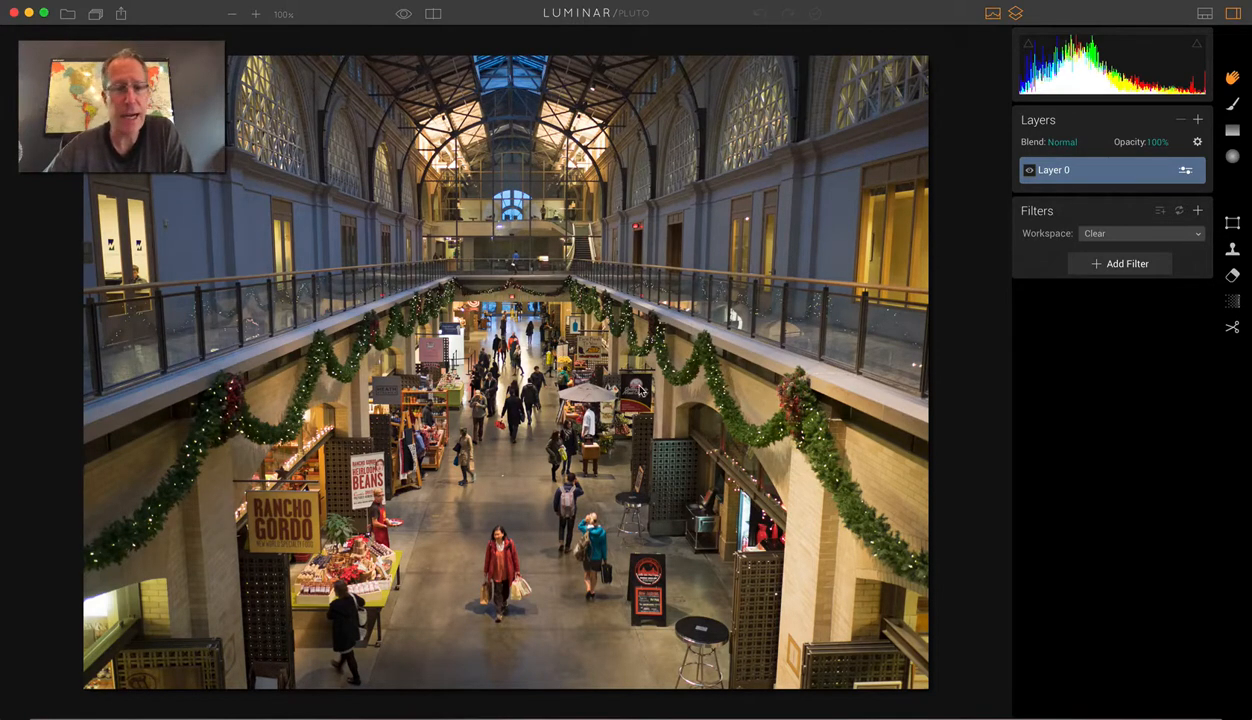
Bring up the Add Filters catalogue for the market hall photo
{"action": "left_click", "coordinate": [1128, 264]}
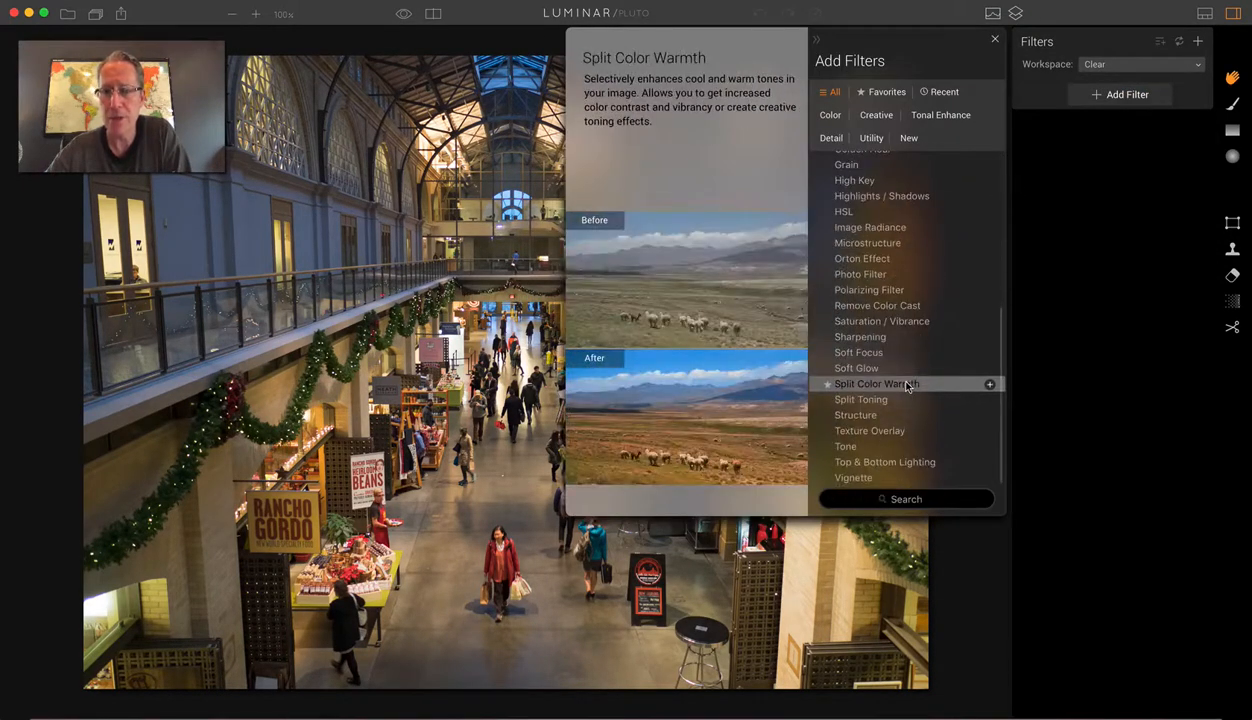
Add Split Toning with Highlights Hue 213/Saturation 52, Shadows Hue 15/Saturation 45, then switch it off
{"action": "left_click", "coordinate": [860, 400]}
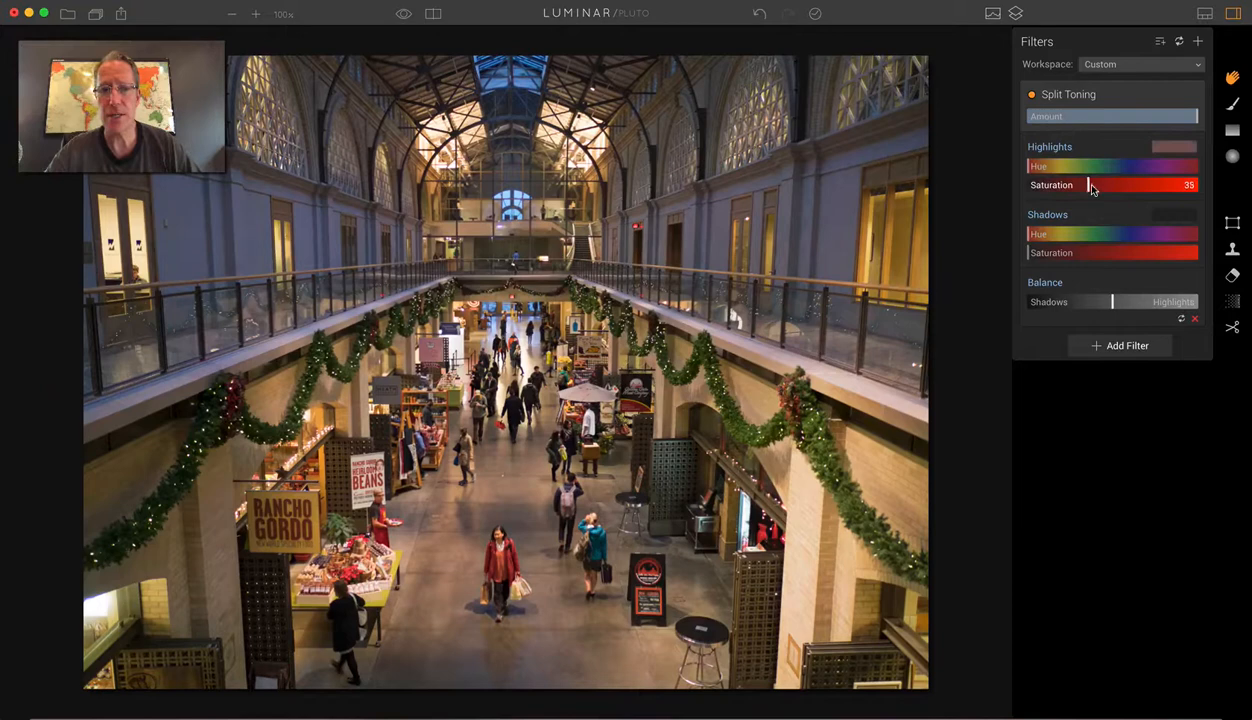
{"action": "left_click_drag", "start_coordinate": [1088, 184], "coordinate": [1108, 184]}
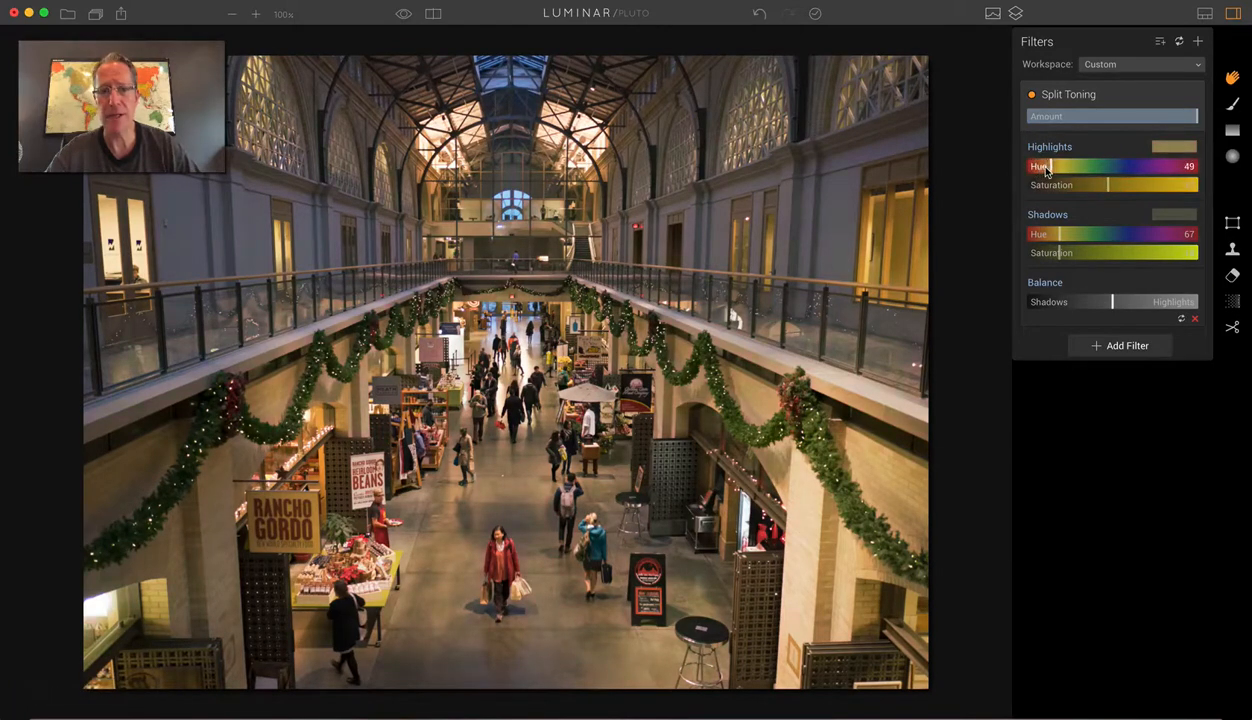
{"action": "left_click_drag", "start_coordinate": [1048, 166], "coordinate": [1128, 166]}
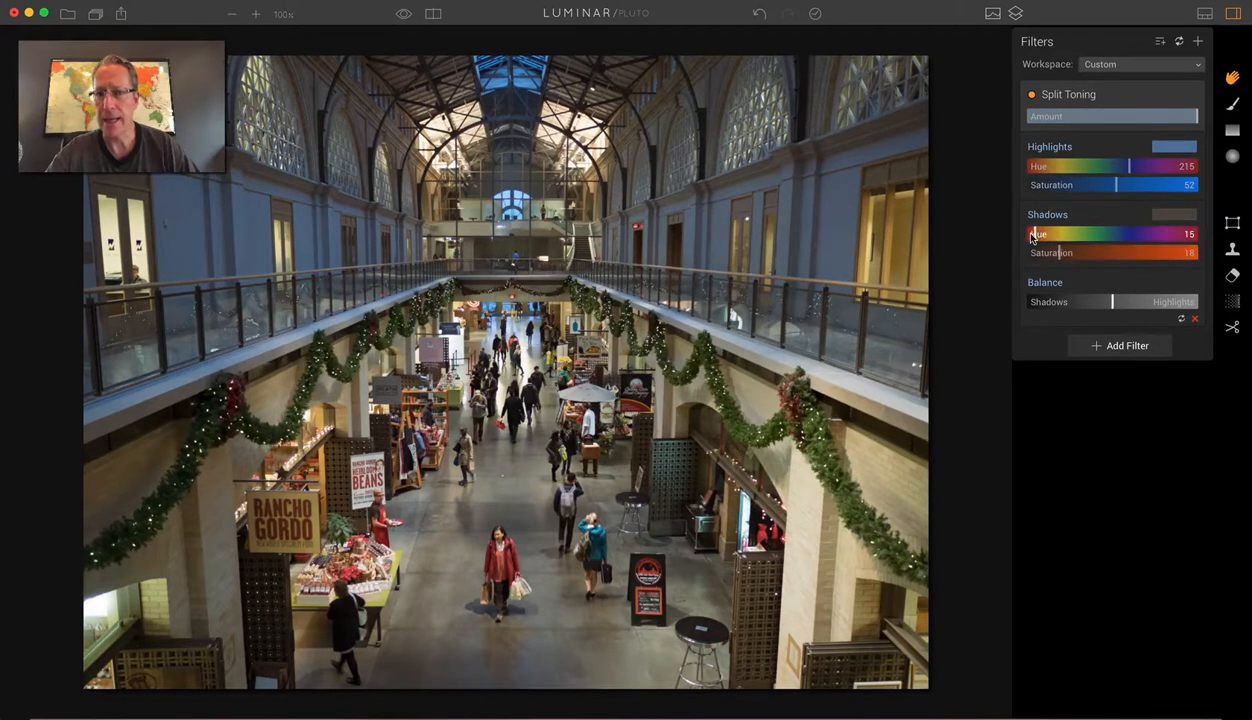
{"action": "left_click_drag", "start_coordinate": [1120, 252], "coordinate": [1188, 252]}
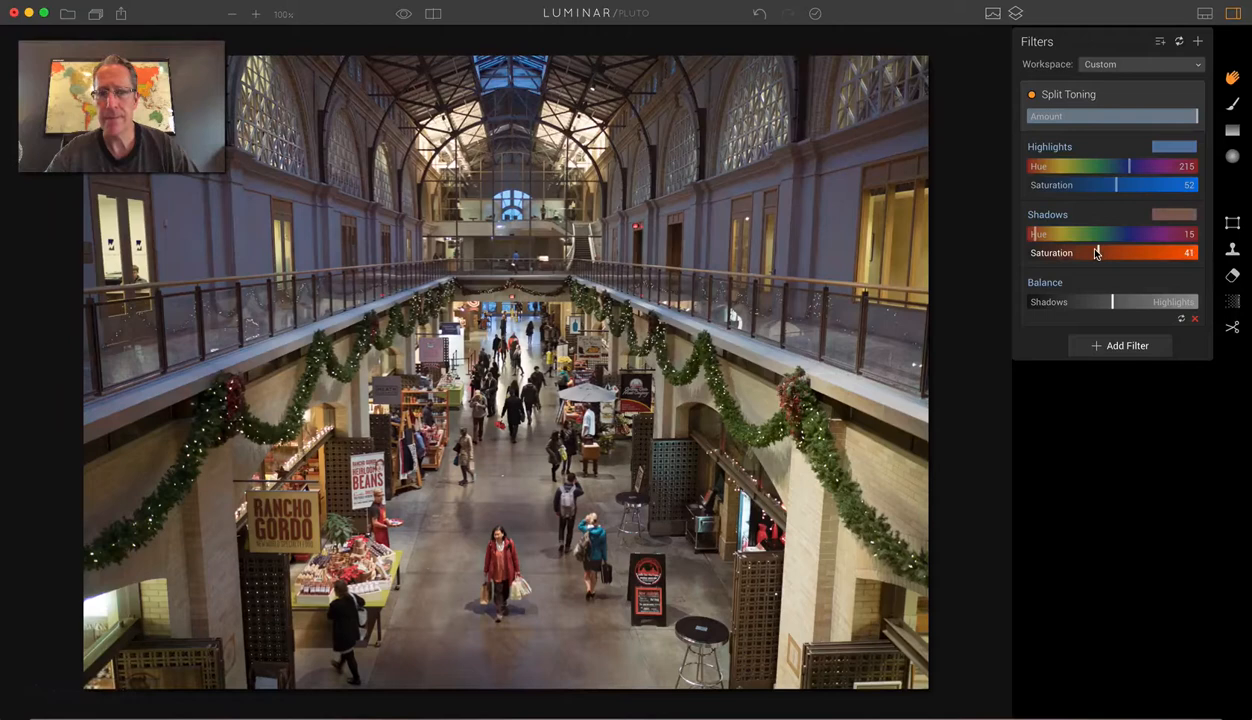
{"action": "left_click", "coordinate": [1032, 94]}
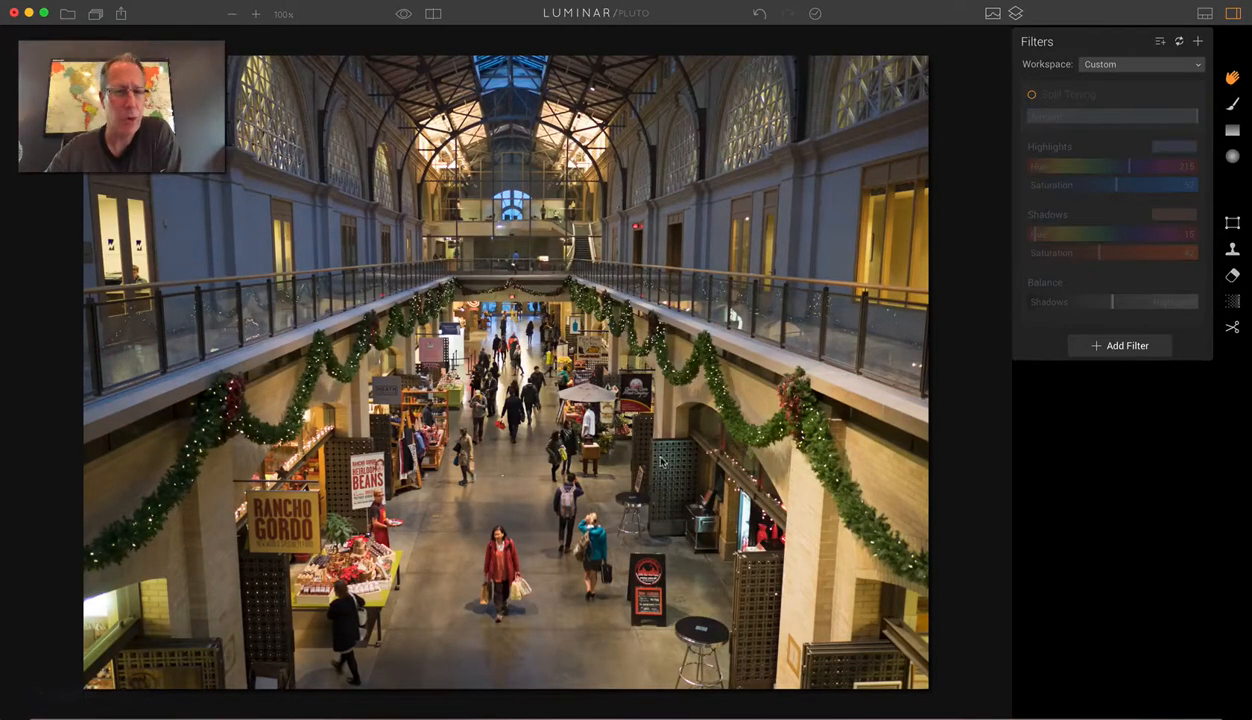
Re-enable the Split Toning filter to restore blue highlights and orange shadows
{"action": "left_click", "coordinate": [1032, 94]}
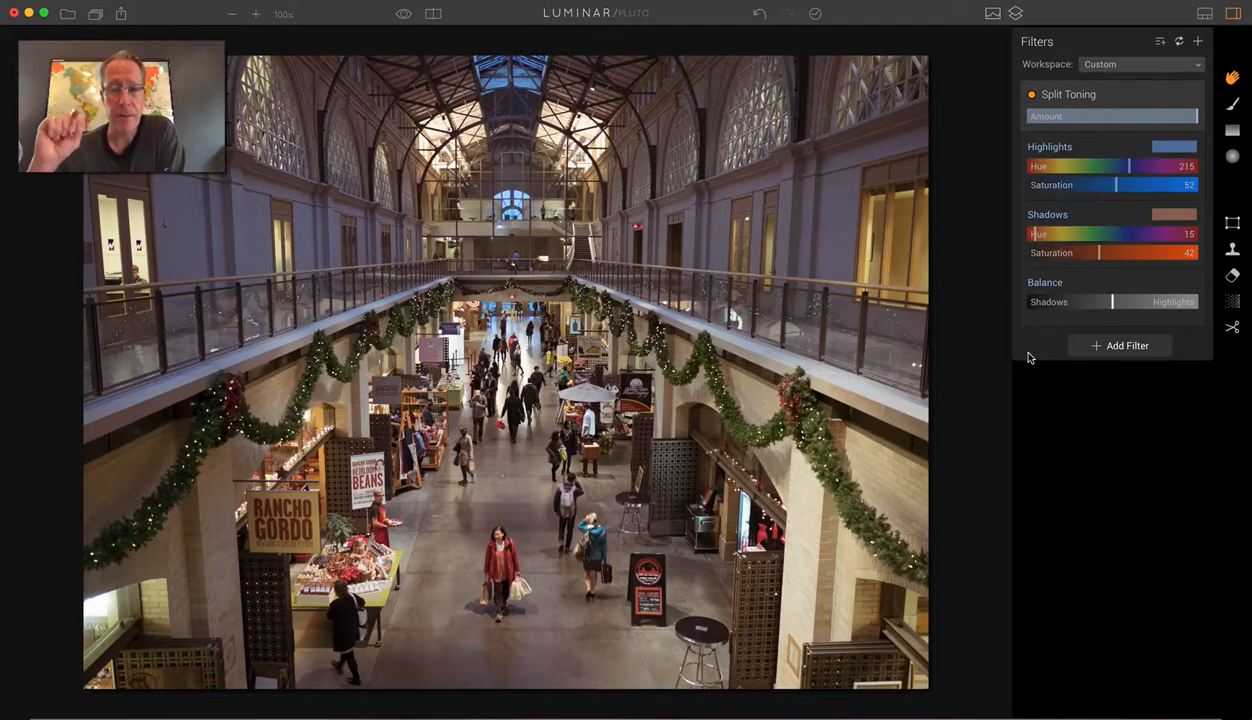
{"action": "mouse_move", "coordinate": [1070, 264]}
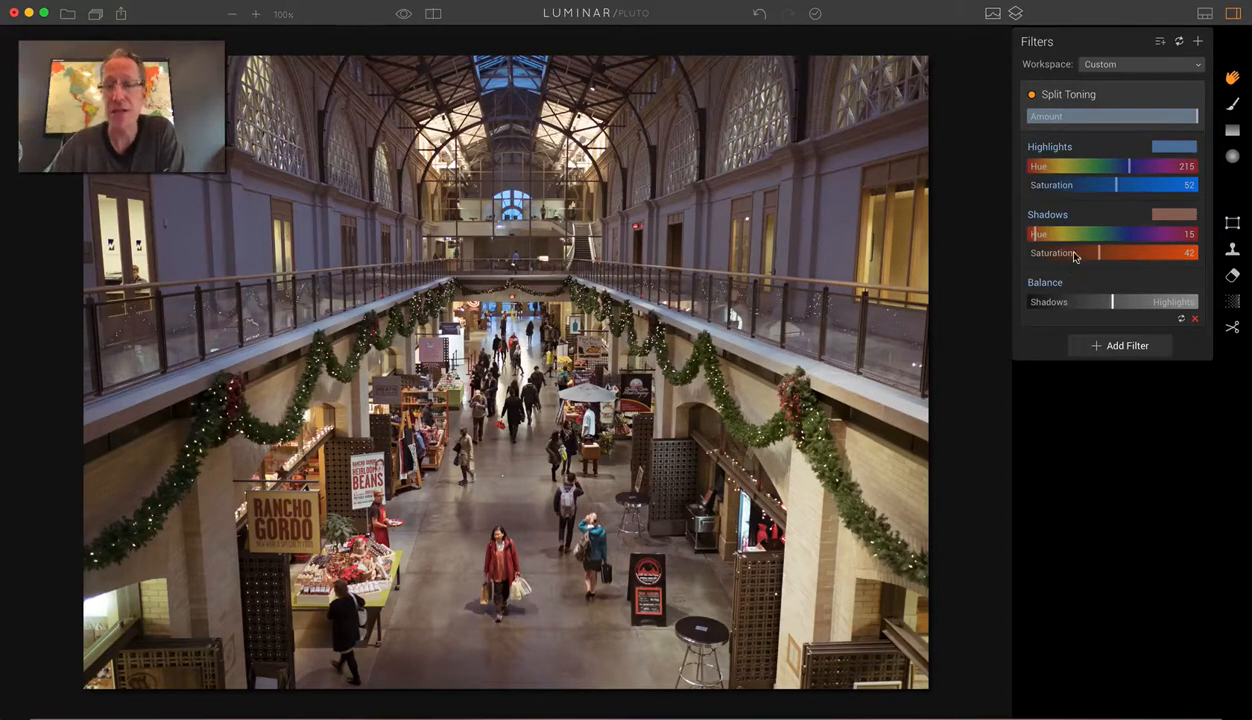
{"action": "mouse_move", "coordinate": [988, 278]}
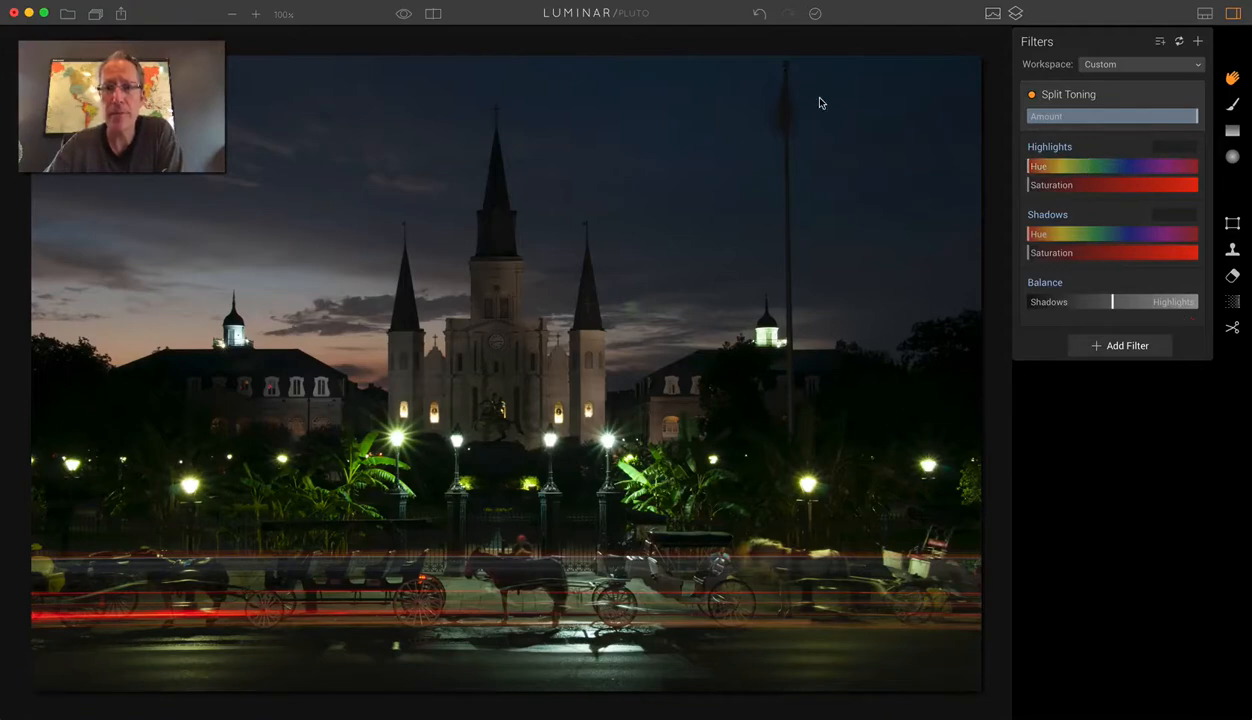
Open the cathedral square night photo and give its highlights a saturated magenta tint
{"action": "left_click", "coordinate": [434, 12]}
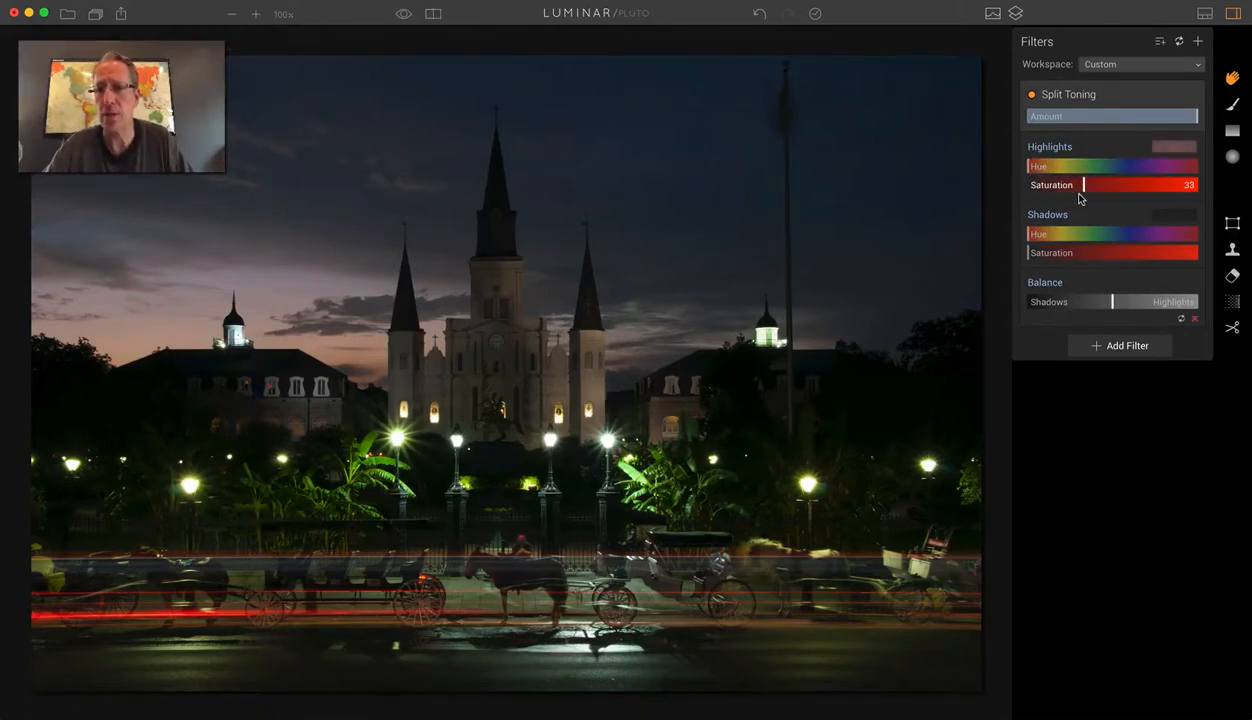
{"action": "left_click_drag", "start_coordinate": [1084, 184], "coordinate": [1126, 184]}
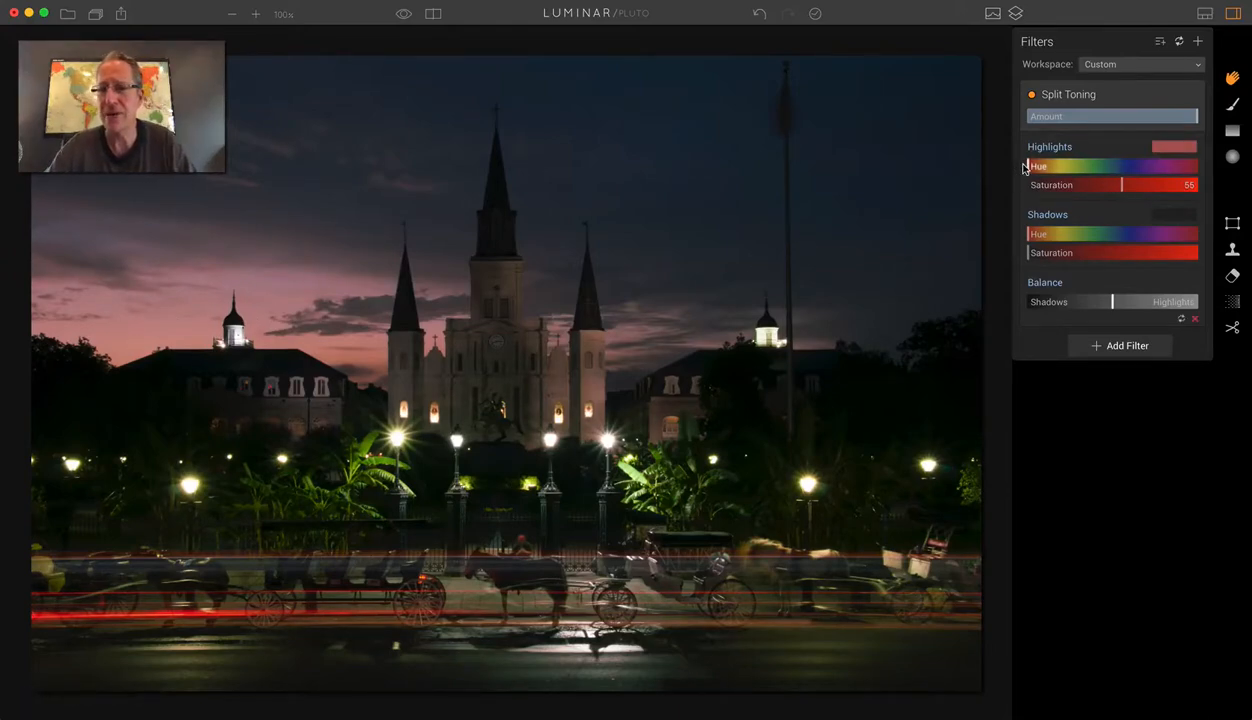
{"action": "left_click_drag", "start_coordinate": [1024, 166], "coordinate": [1176, 166]}
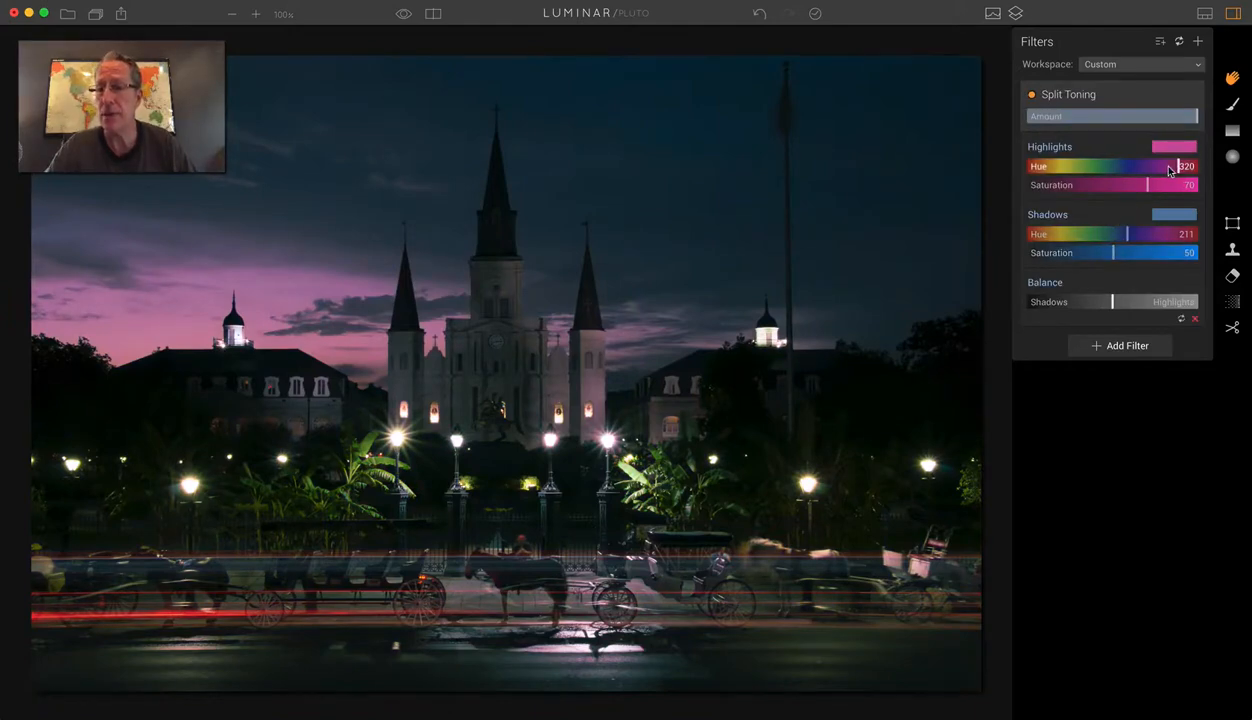
Sweep Highlights Hue from magenta through blue, cyan and green to orange-red near 17
{"action": "left_click_drag", "start_coordinate": [1176, 166], "coordinate": [1124, 166]}
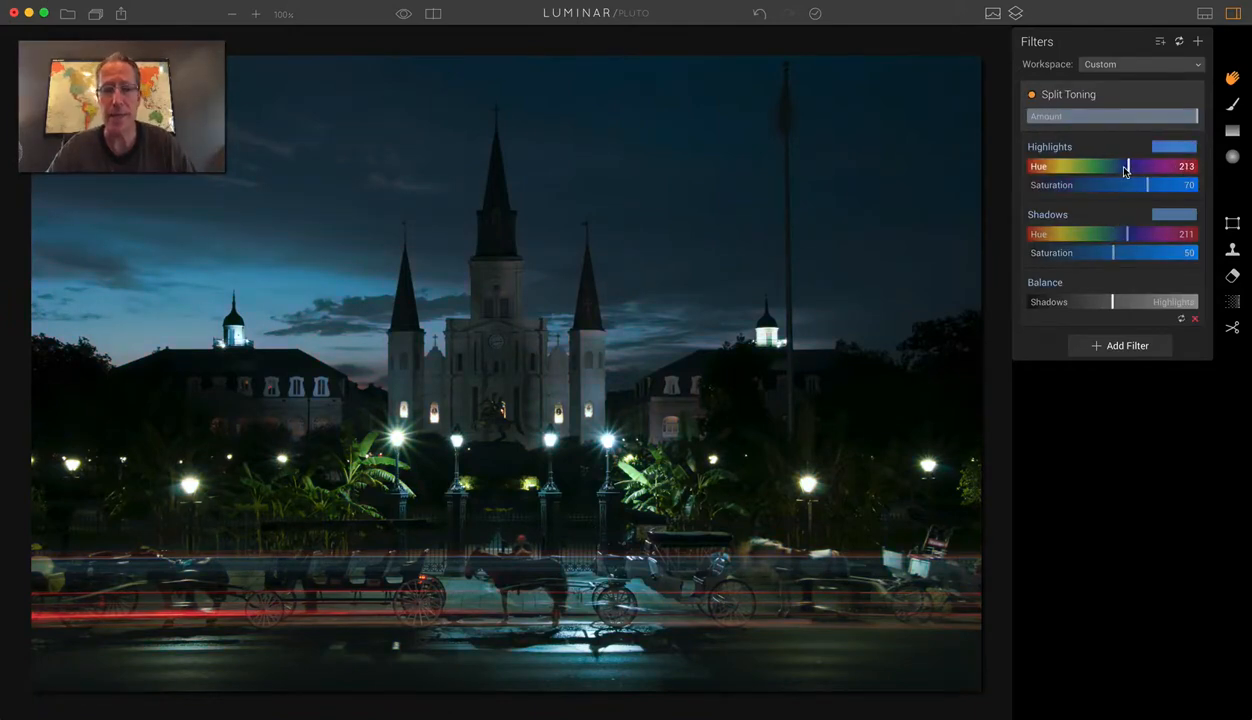
{"action": "left_click_drag", "start_coordinate": [1124, 166], "coordinate": [1112, 166]}
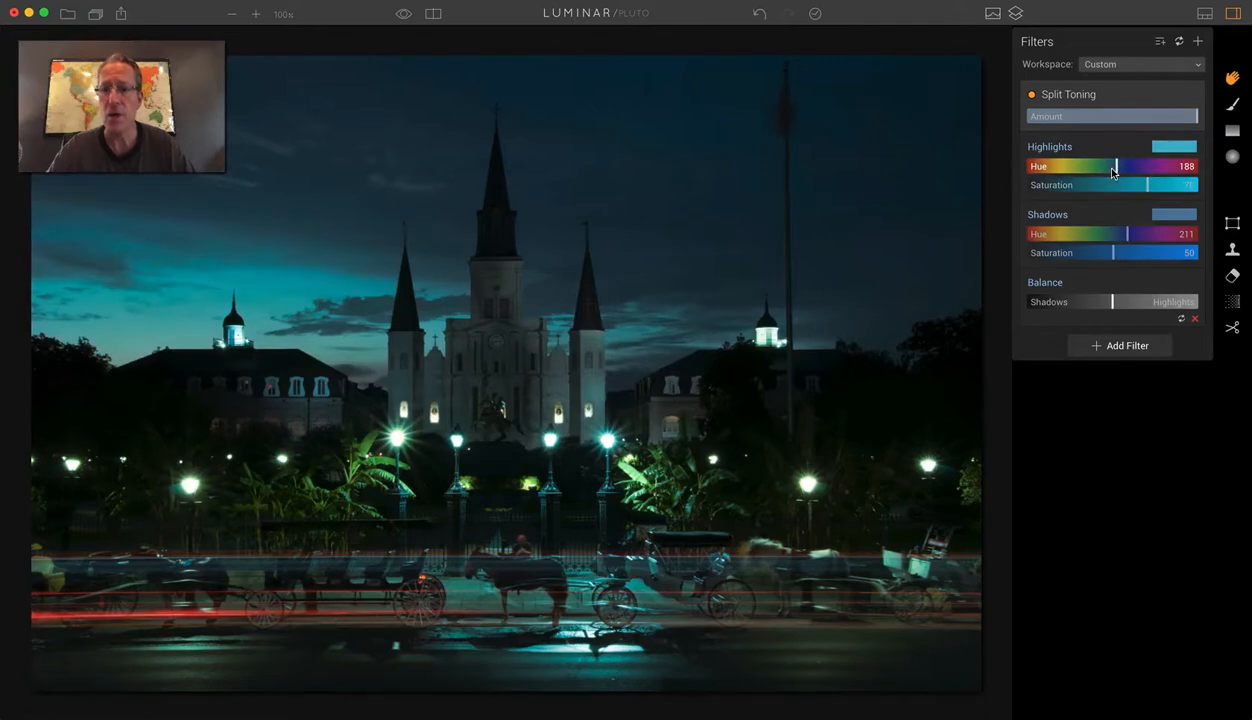
{"action": "left_click_drag", "start_coordinate": [1116, 166], "coordinate": [1092, 166]}
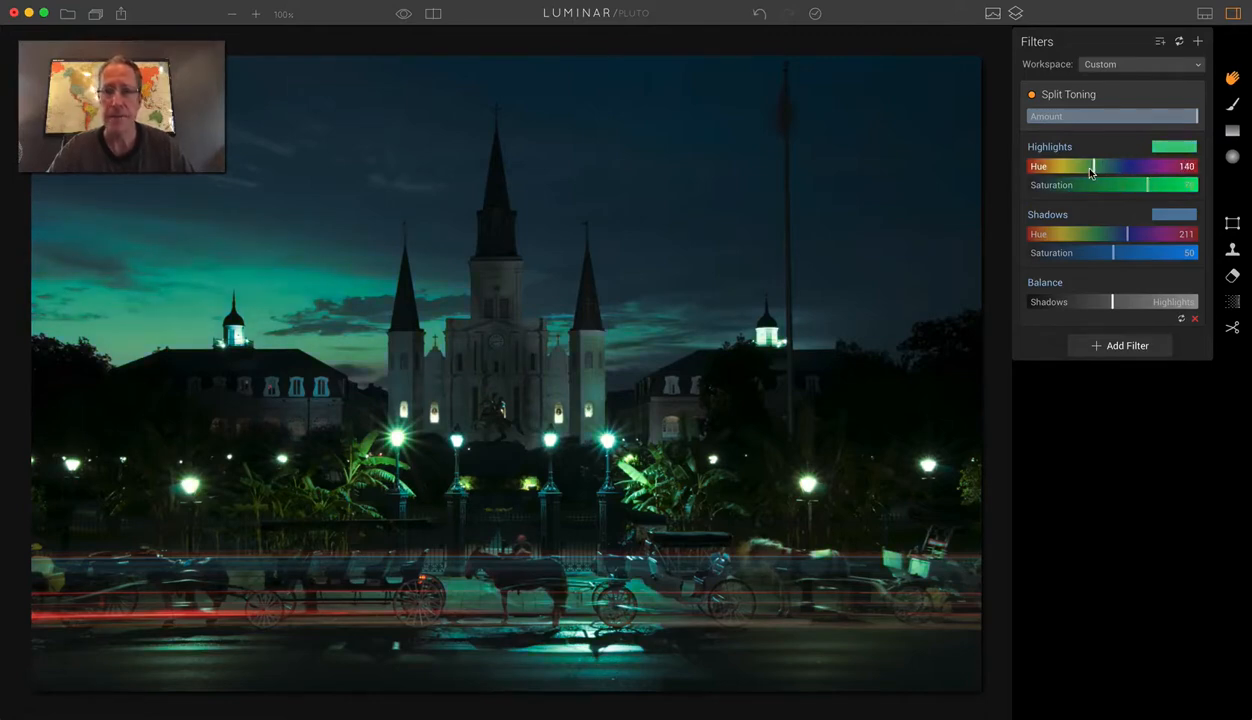
{"action": "left_click_drag", "start_coordinate": [1092, 166], "coordinate": [1040, 166]}
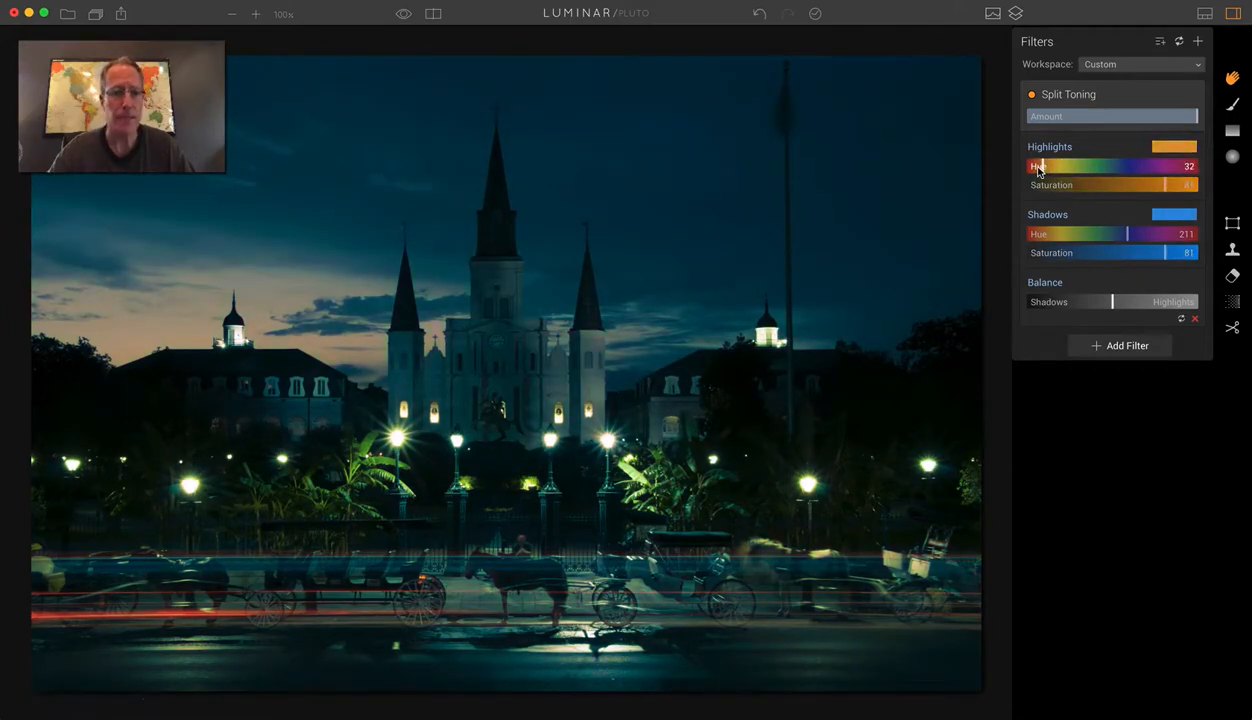
{"action": "left_click_drag", "start_coordinate": [1040, 166], "coordinate": [1024, 166]}
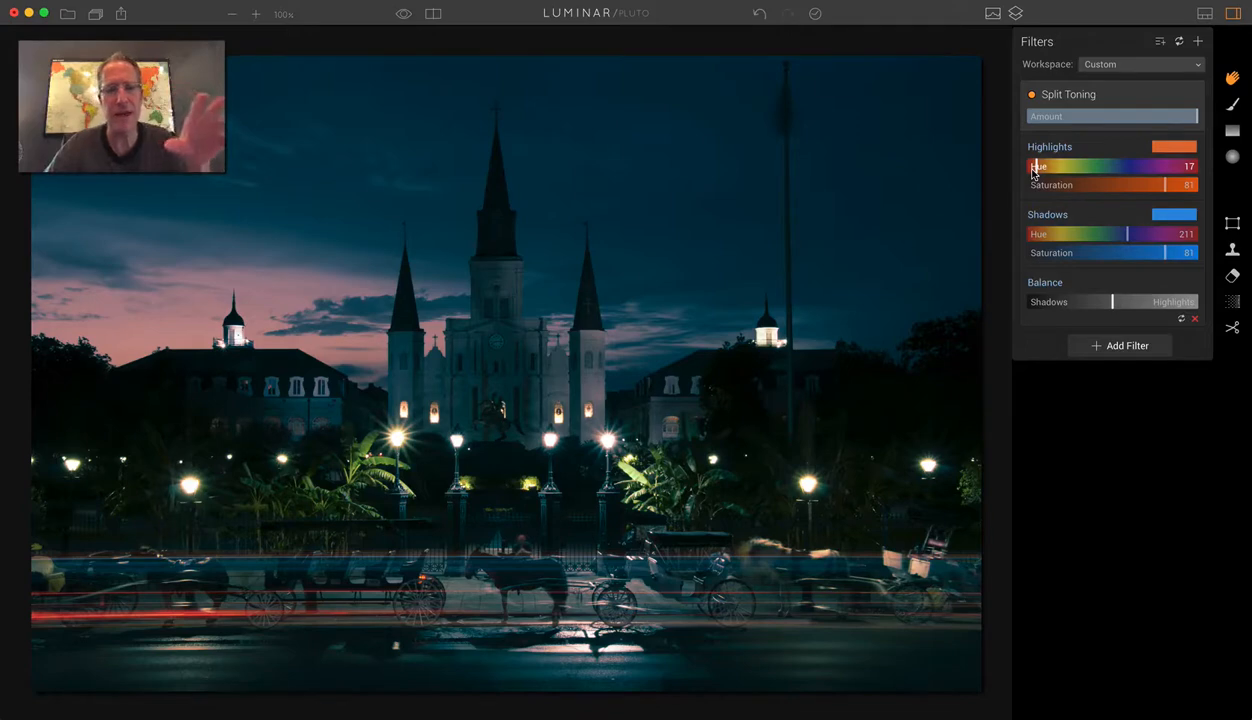
{"action": "left_click_drag", "start_coordinate": [1110, 234], "coordinate": [1150, 234]}
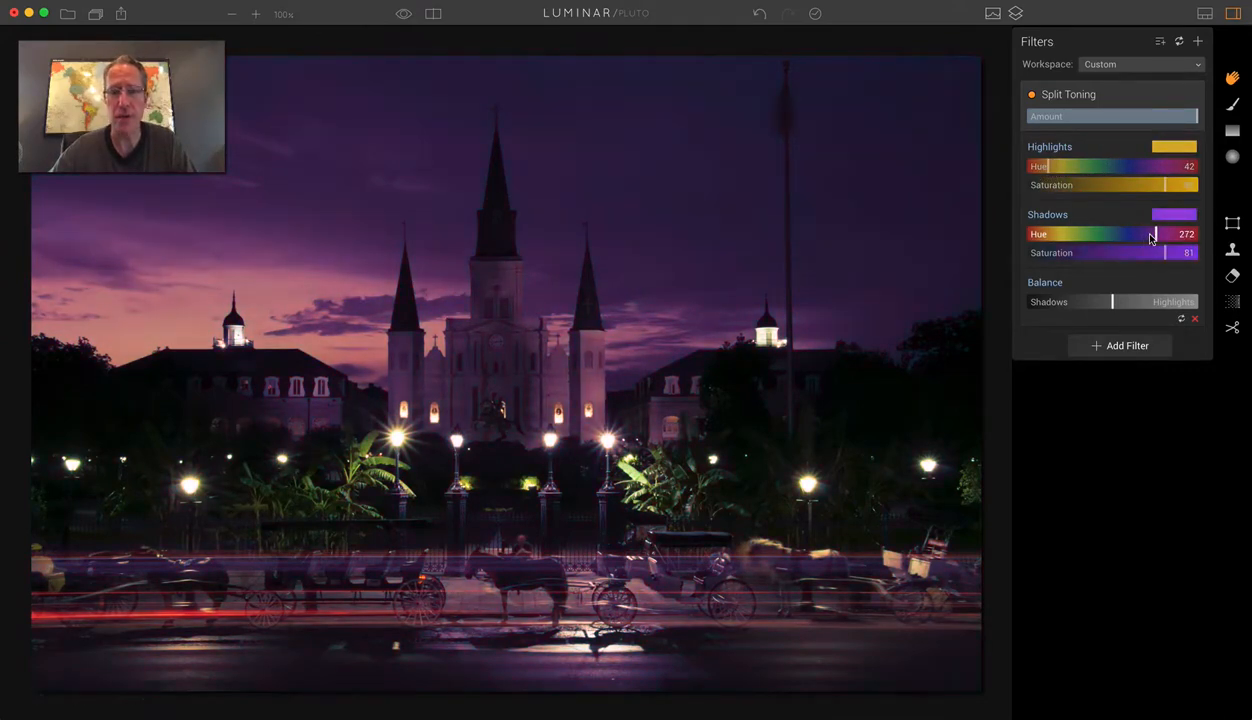
Shift Shadows Hue to red near 357 and lower Shadows Saturation to about 27
{"action": "left_click_drag", "start_coordinate": [1150, 234], "coordinate": [1192, 234]}
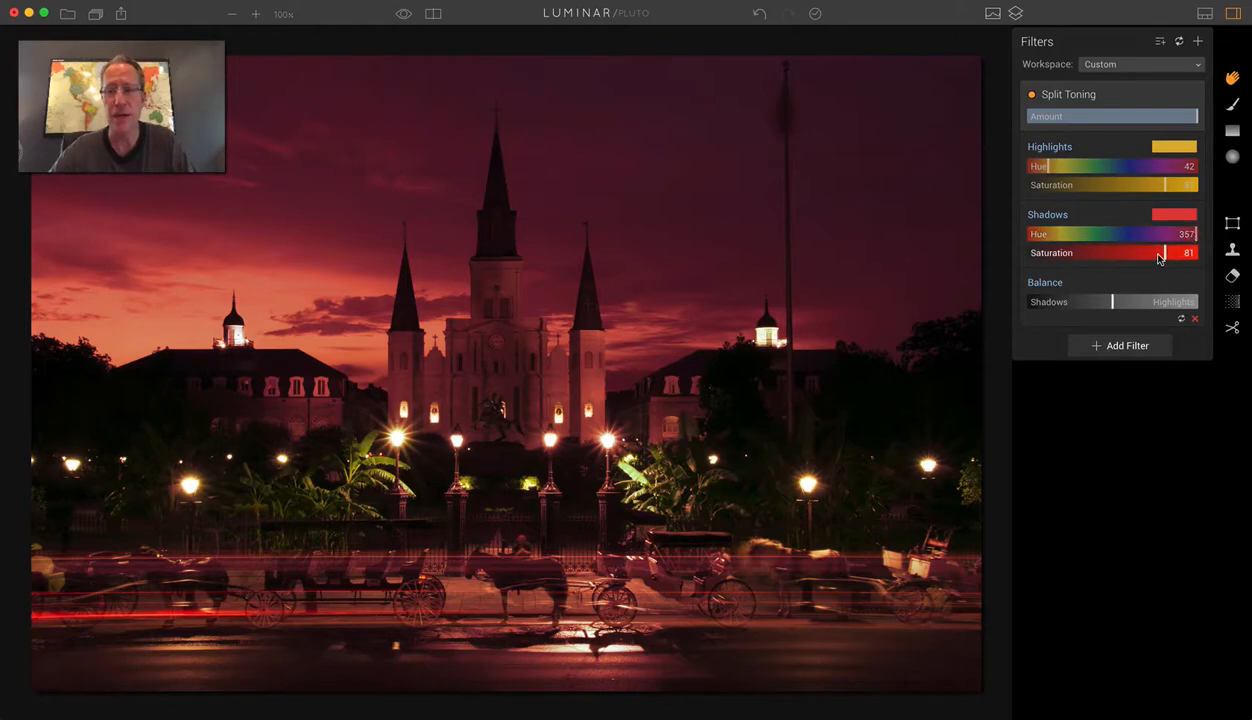
{"action": "left_click_drag", "start_coordinate": [1160, 252], "coordinate": [1128, 252]}
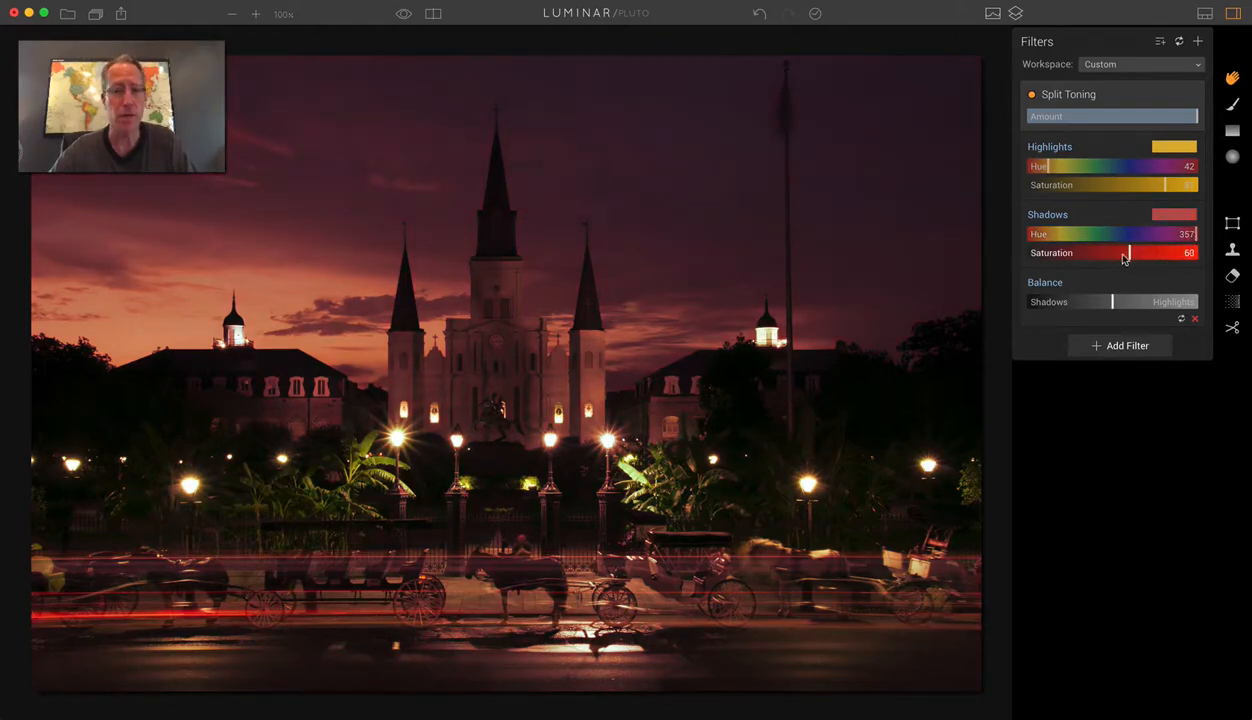
{"action": "left_click_drag", "start_coordinate": [1124, 252], "coordinate": [1108, 252]}
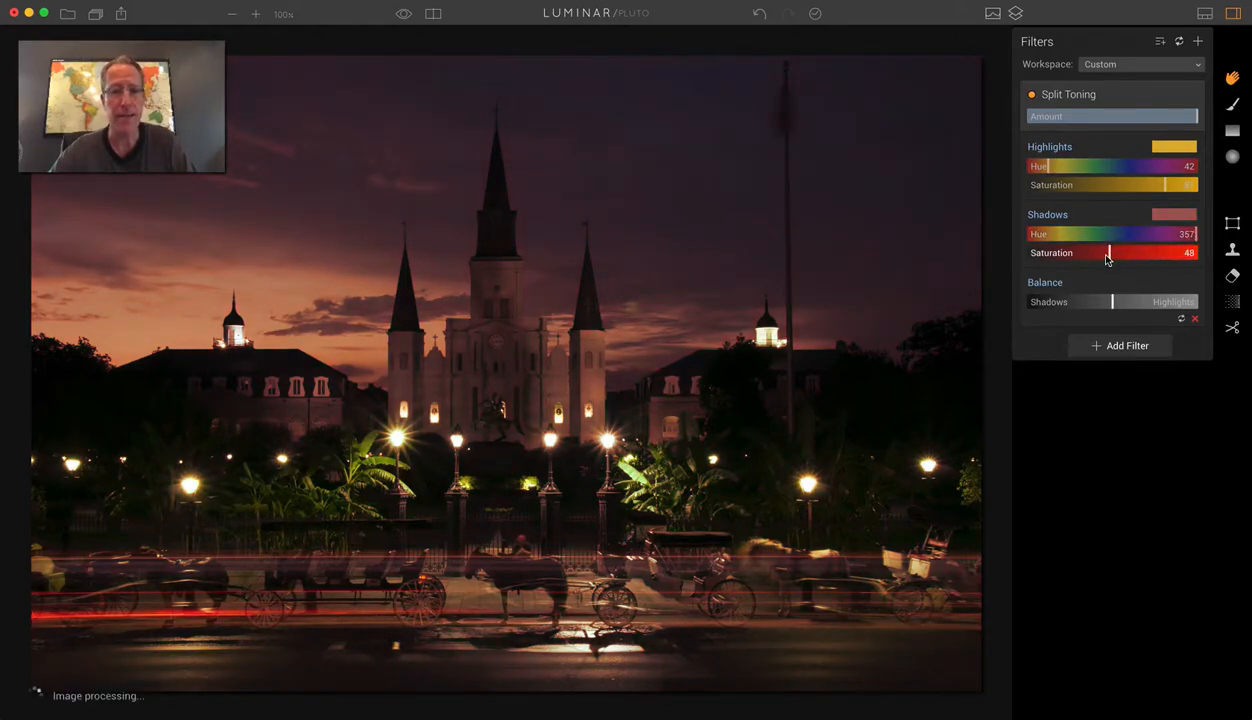
{"action": "left_click_drag", "start_coordinate": [1108, 252], "coordinate": [1036, 252]}
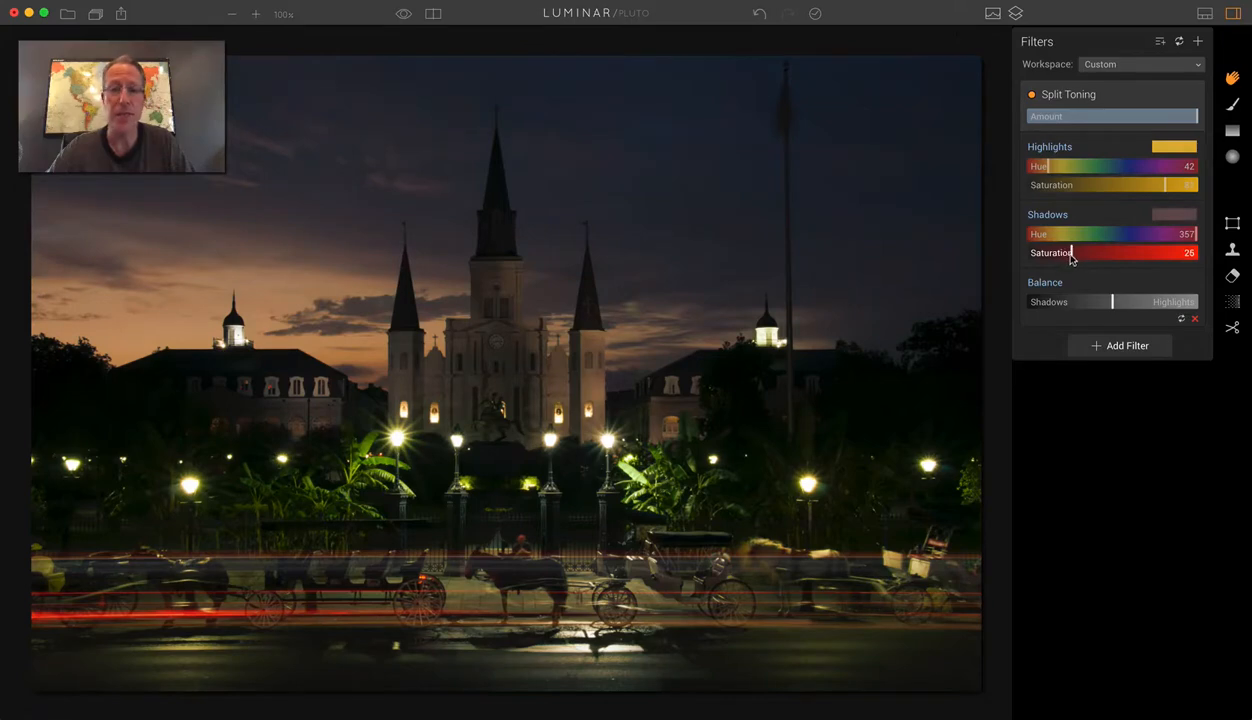
{"action": "left_click_drag", "start_coordinate": [1170, 252], "coordinate": [1176, 252]}
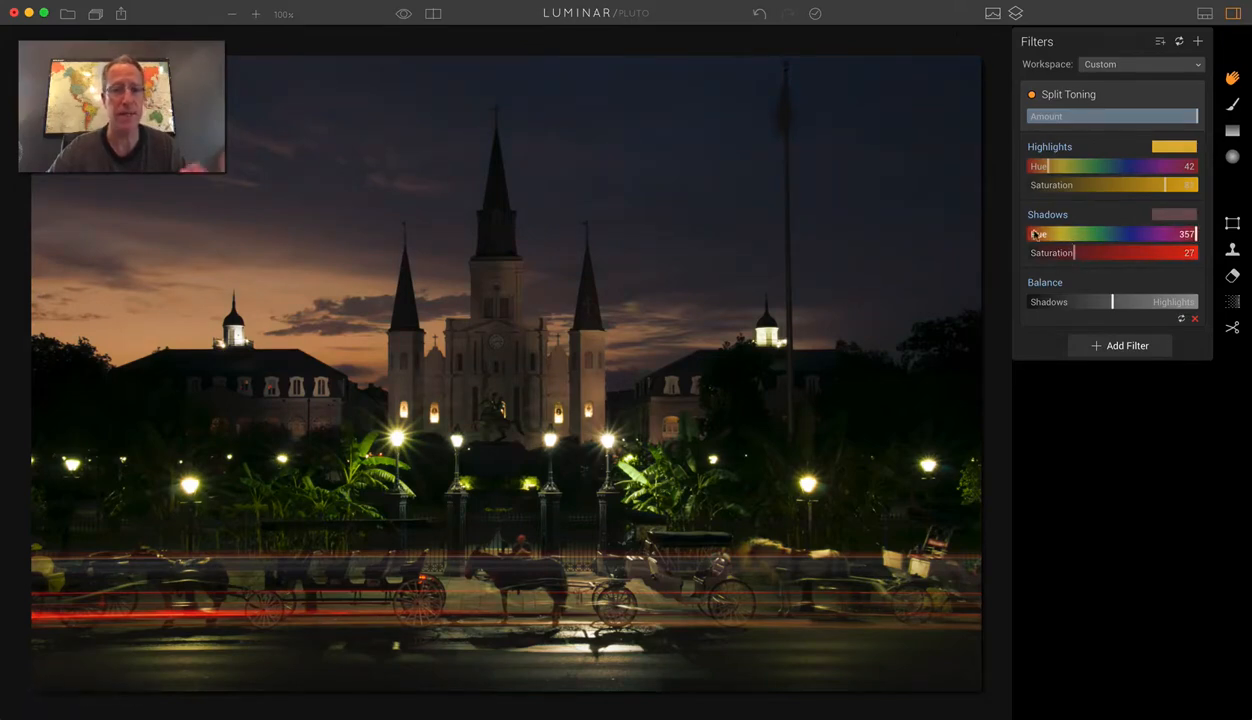
{"action": "left_click", "coordinate": [1032, 94]}
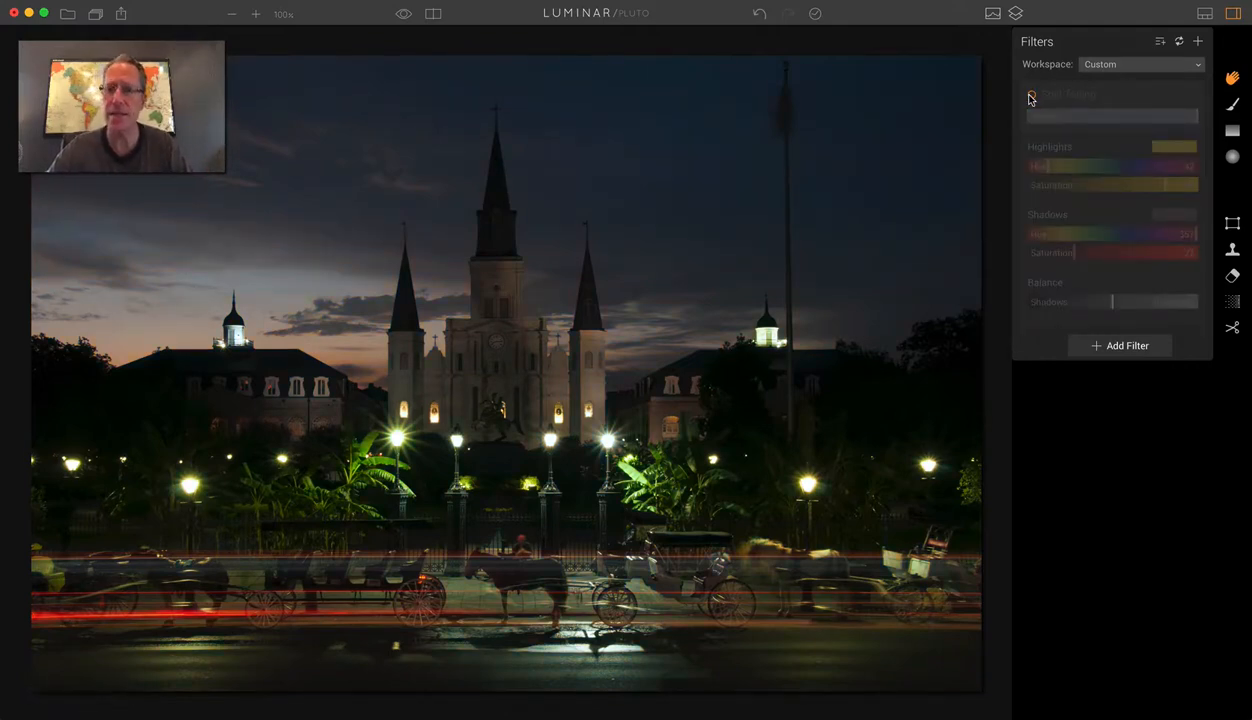
{"action": "left_click", "coordinate": [1032, 94]}
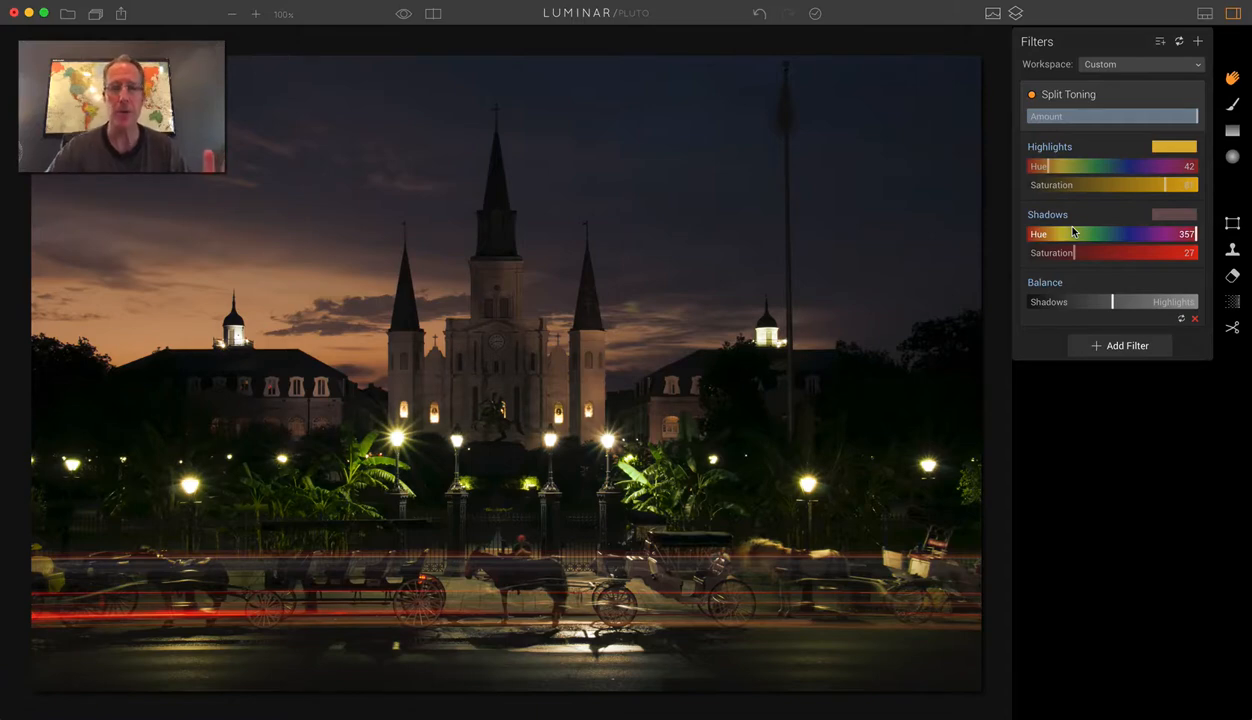
Set the shadows hue to red (about 3) and raise shadows saturation for a stronger red tint
{"action": "left_click_drag", "start_coordinate": [1076, 252], "coordinate": [1084, 252]}
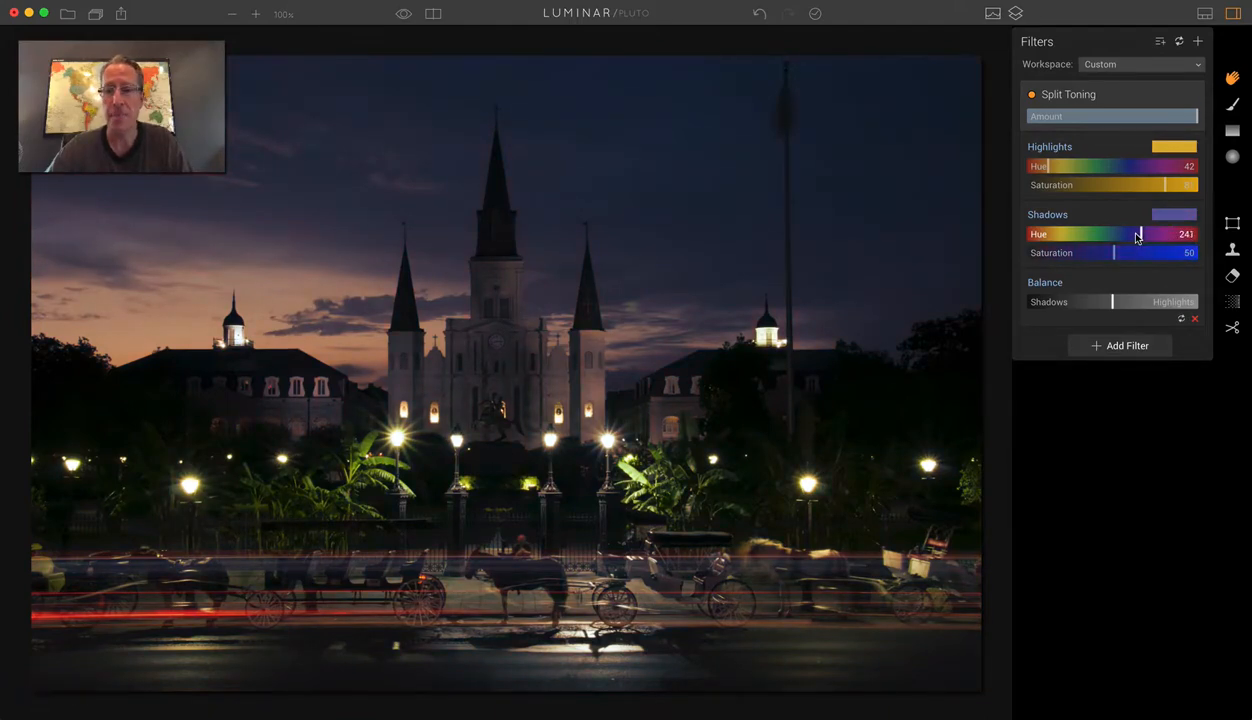
{"action": "left_click_drag", "start_coordinate": [1138, 234], "coordinate": [1024, 234]}
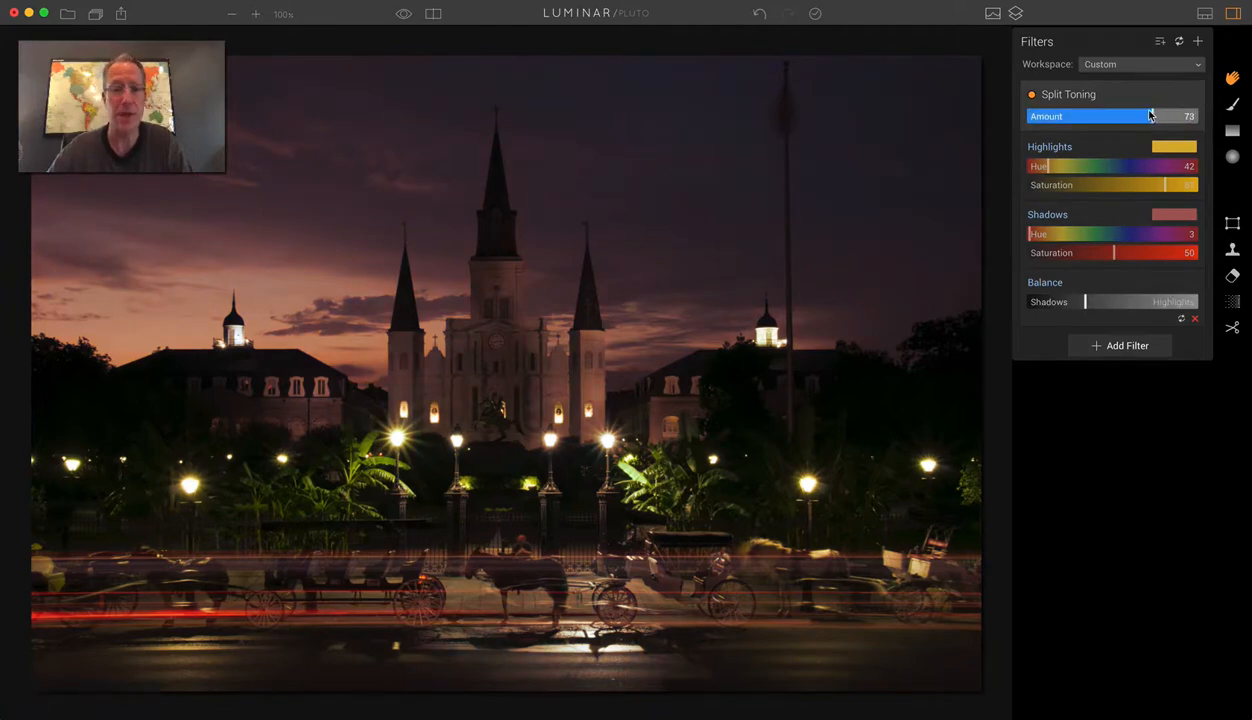
{"action": "left_click_drag", "start_coordinate": [1150, 116], "coordinate": [1196, 116]}
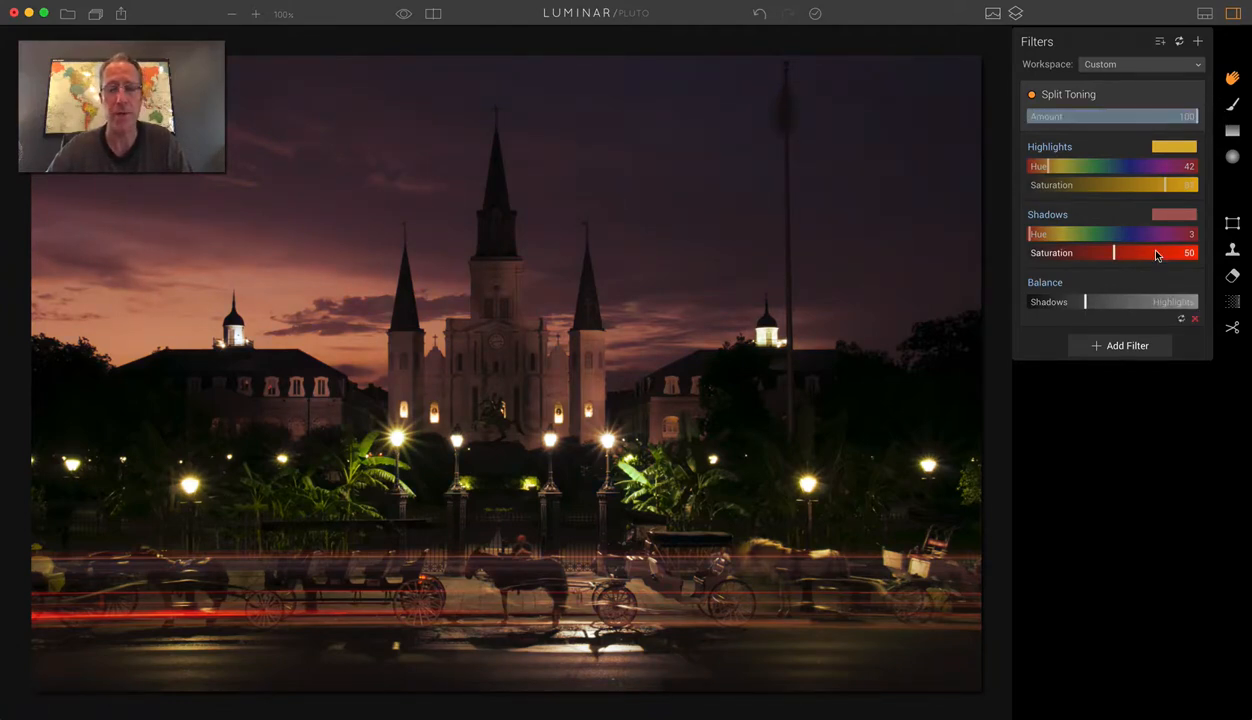